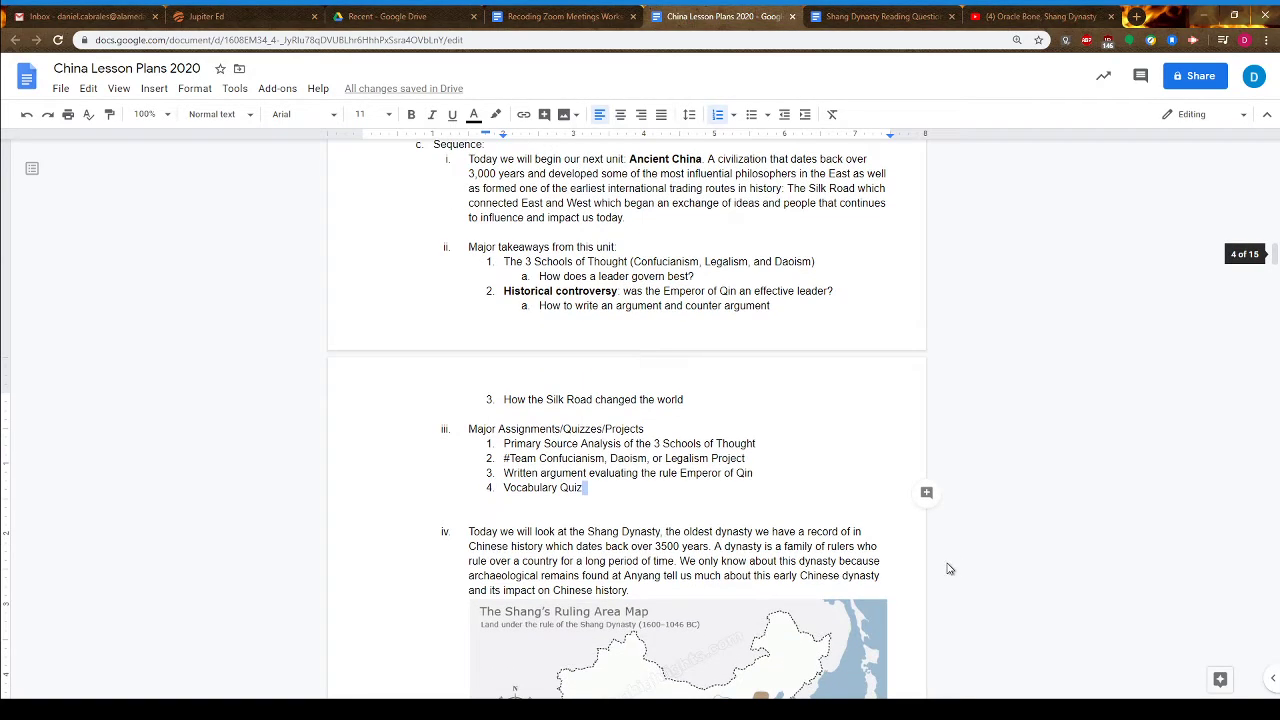
{"action": "mouse_move", "coordinate": [480, 420]}
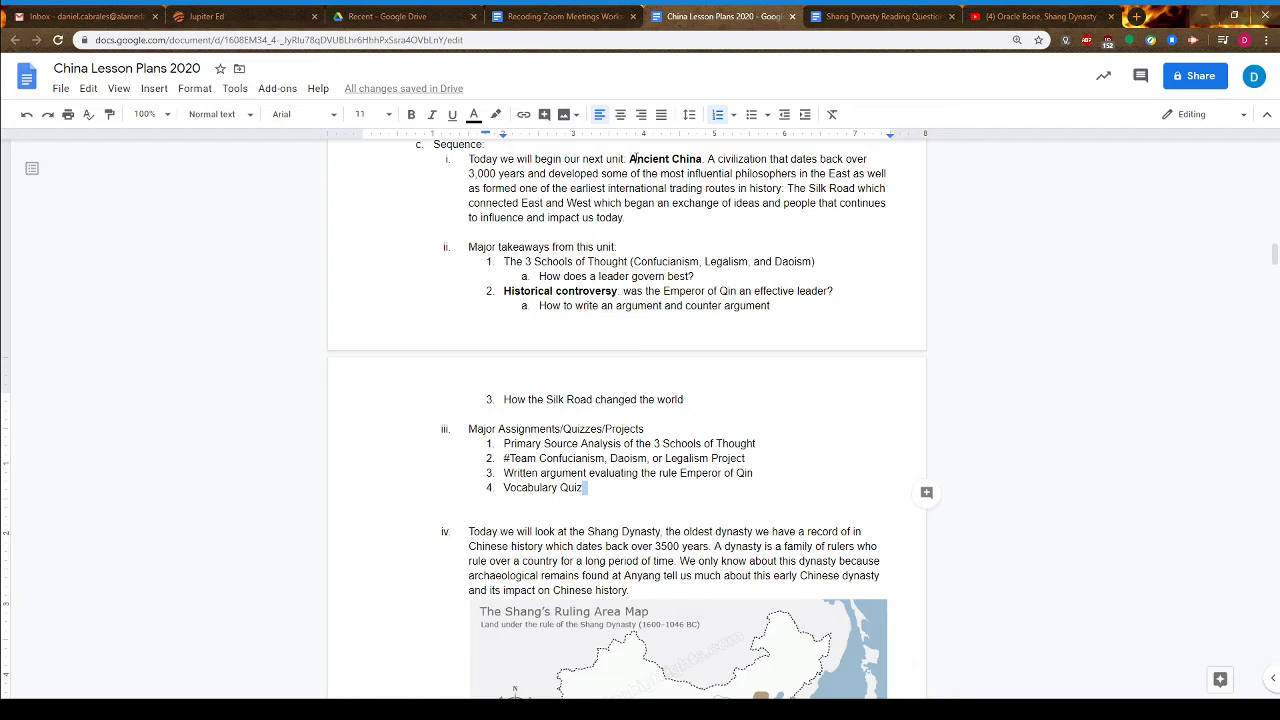
Highlight the 3 Schools of Thought takeaway and its words Confucianism, Legalism and Daoism
{"action": "double_click", "coordinate": [666, 160]}
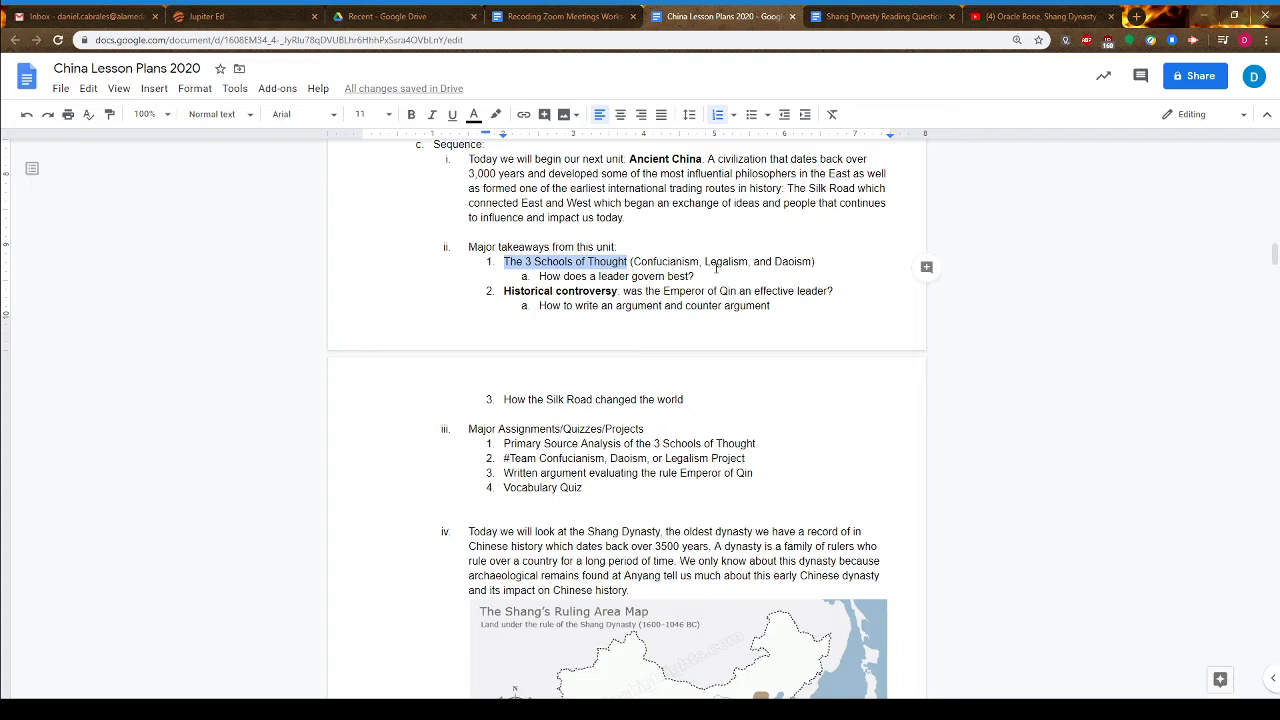
{"action": "left_click", "coordinate": [700, 260]}
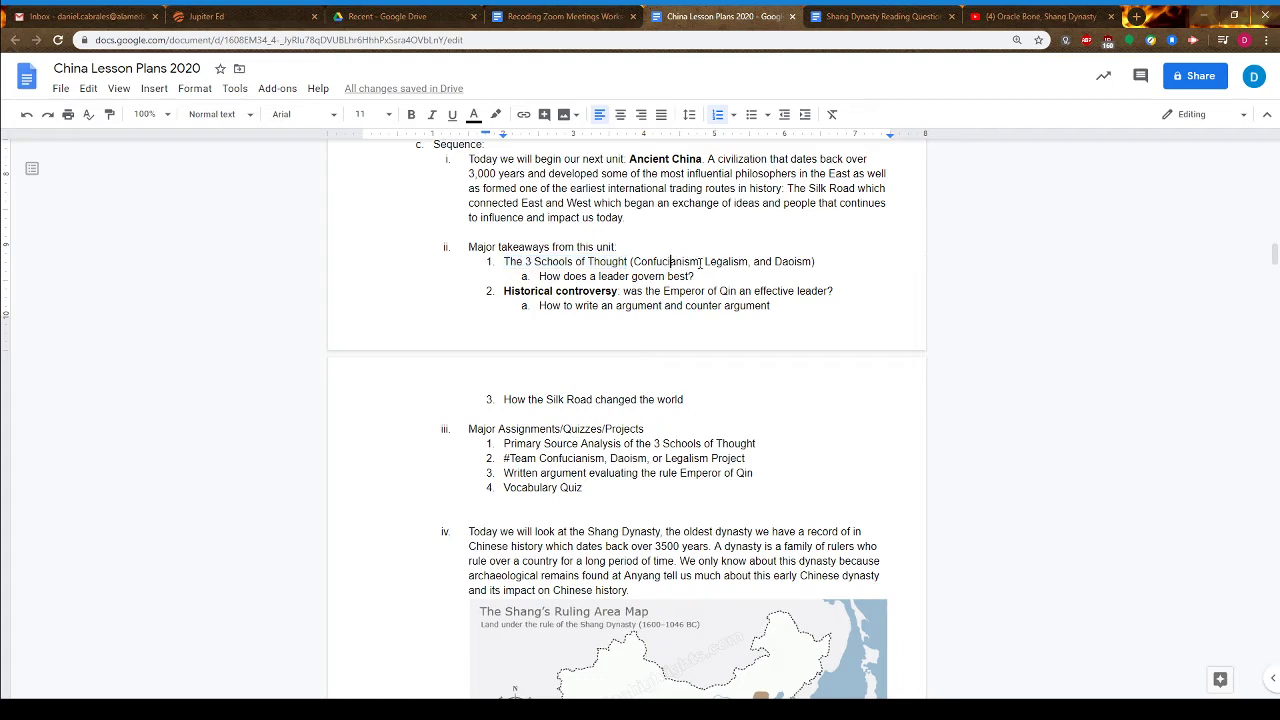
{"action": "double_click", "coordinate": [664, 260]}
{"action": "type", "text": ","}
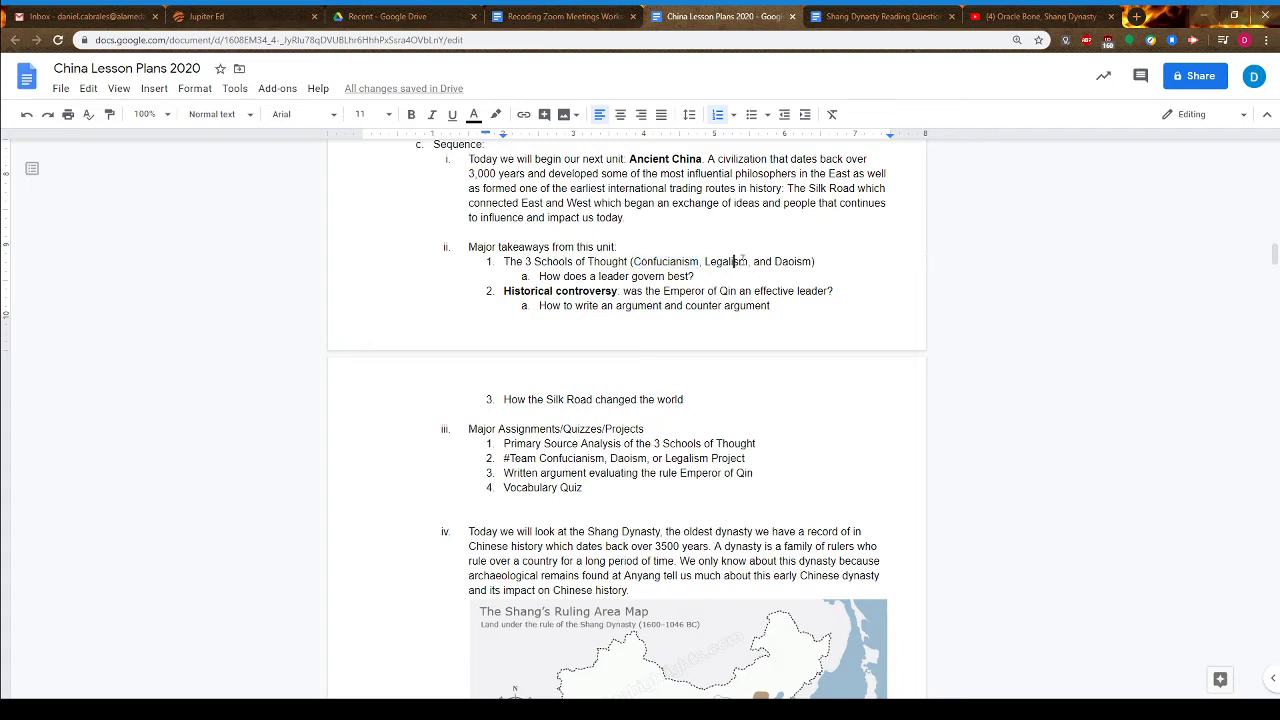
{"action": "double_click", "coordinate": [726, 260]}
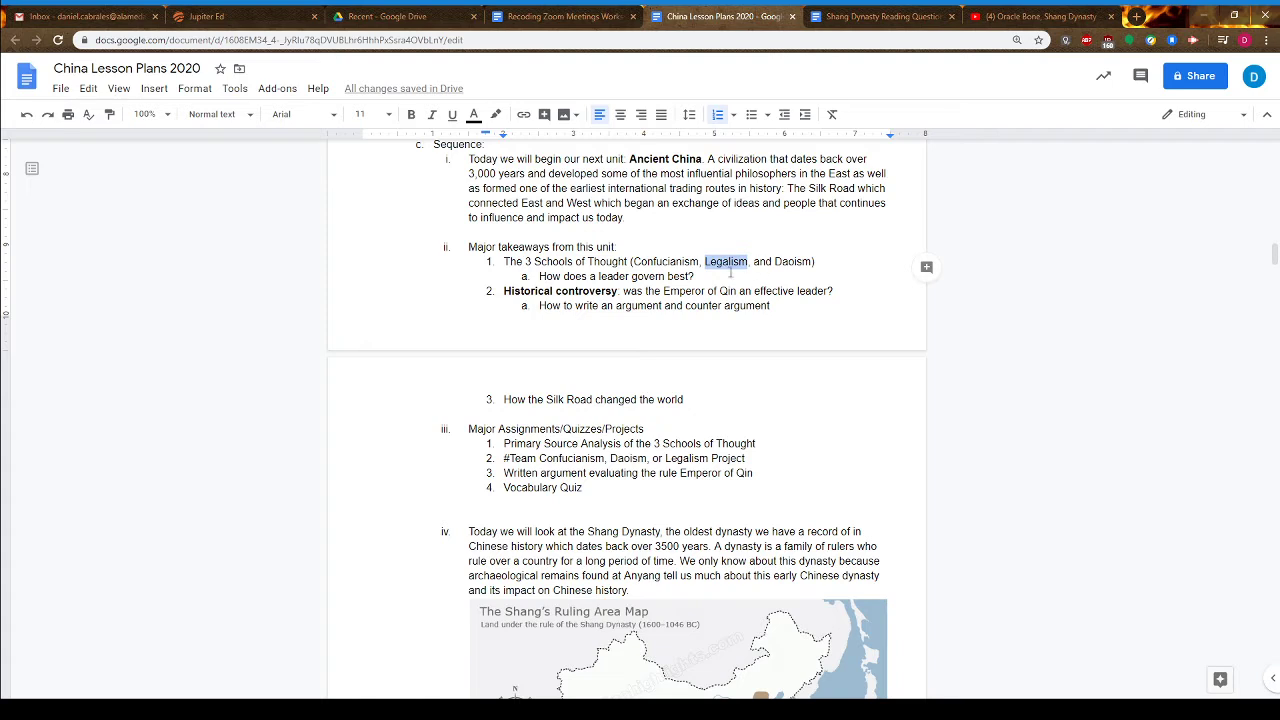
{"action": "double_click", "coordinate": [792, 260]}
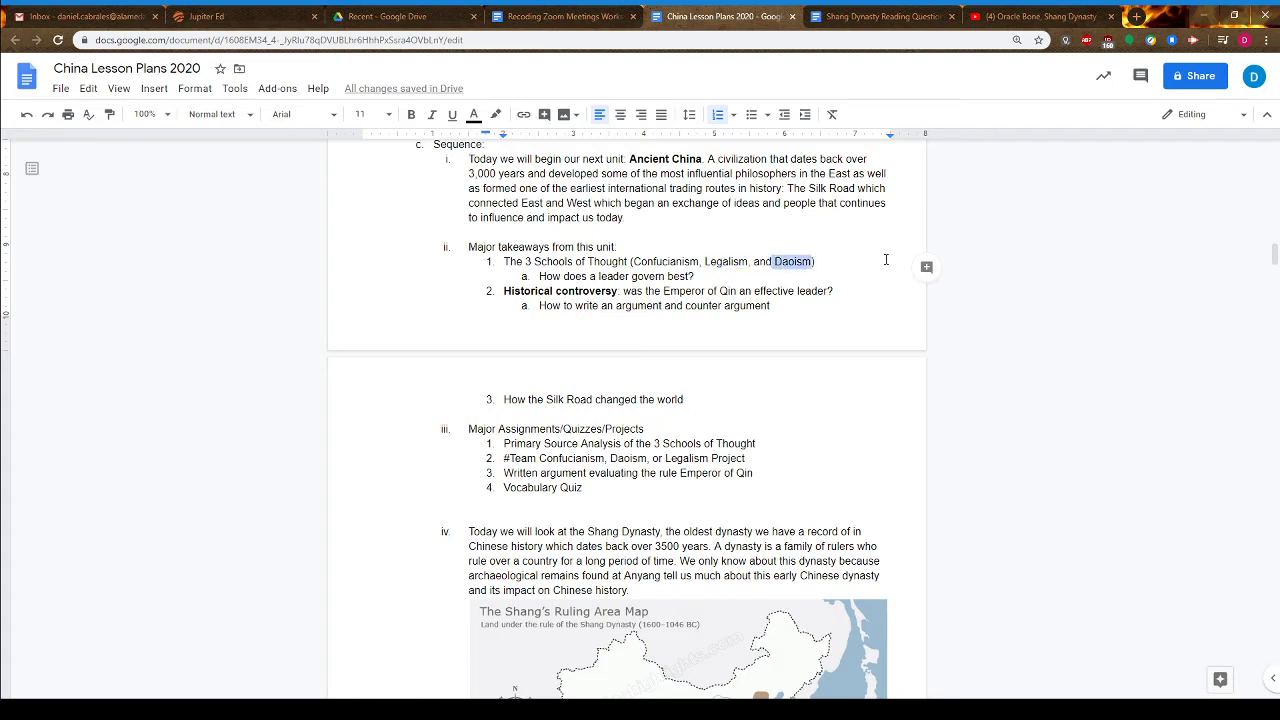
{"action": "mouse_move", "coordinate": [868, 272]}
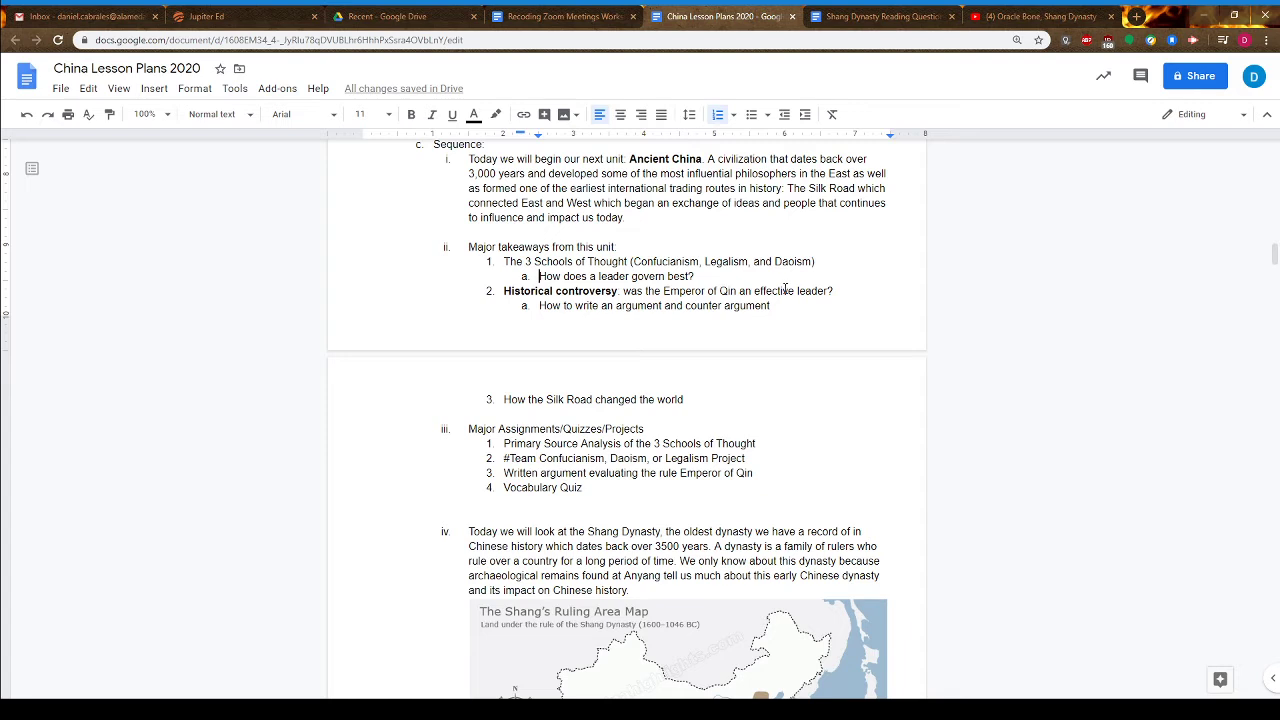
Highlight the Silk Road takeaway, then the team project, written argument and Vocabulary Quiz assignments
{"action": "double_click", "coordinate": [650, 276]}
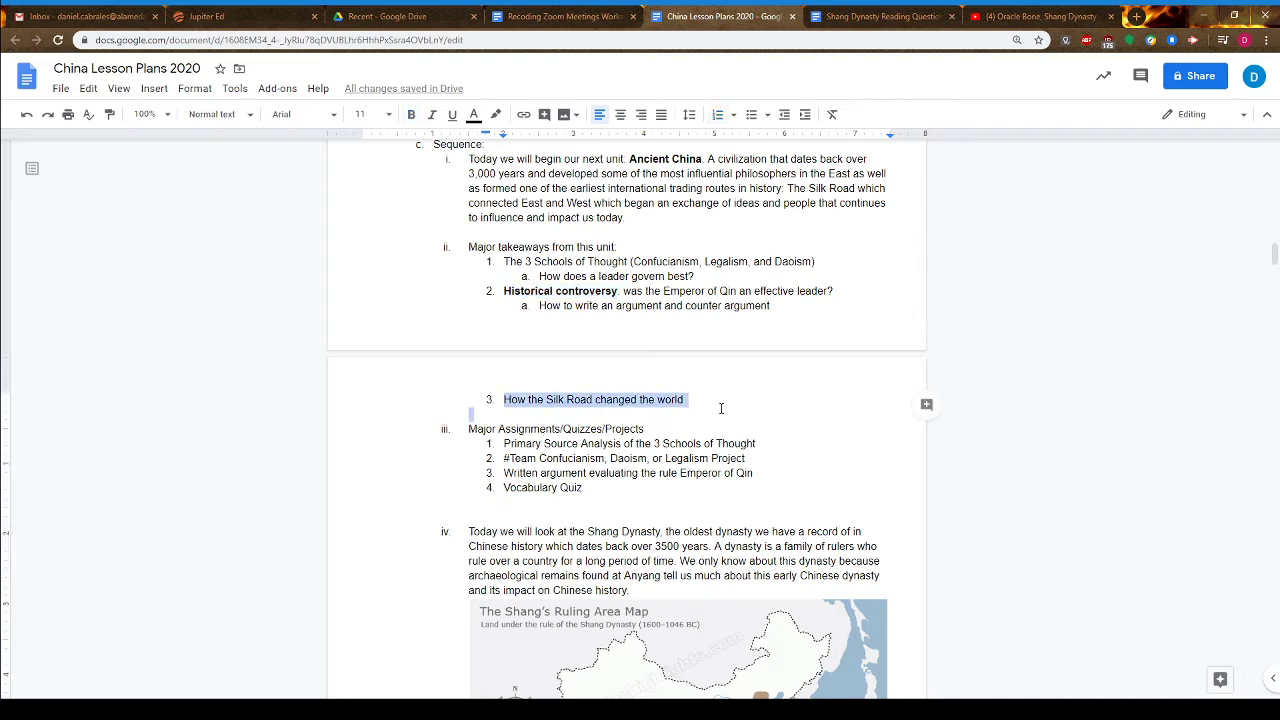
{"action": "left_click", "coordinate": [688, 412]}
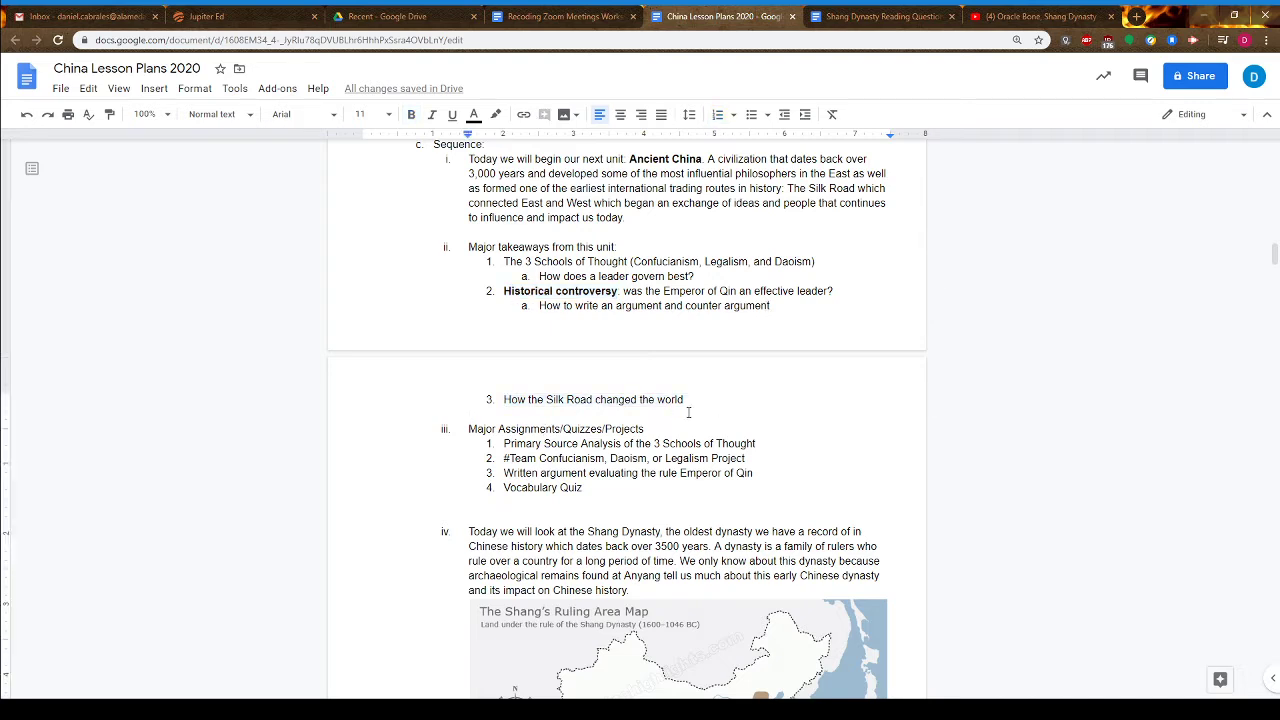
{"action": "mouse_move", "coordinate": [564, 426]}
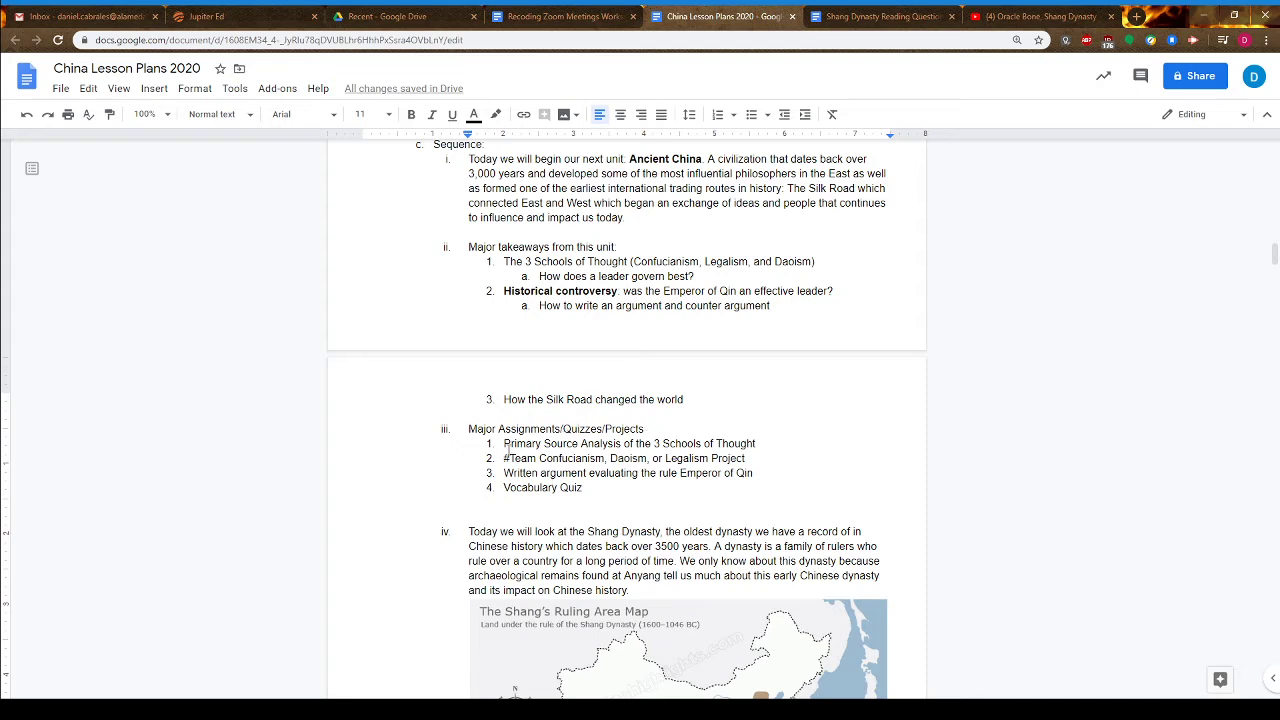
{"action": "triple_click", "coordinate": [600, 444]}
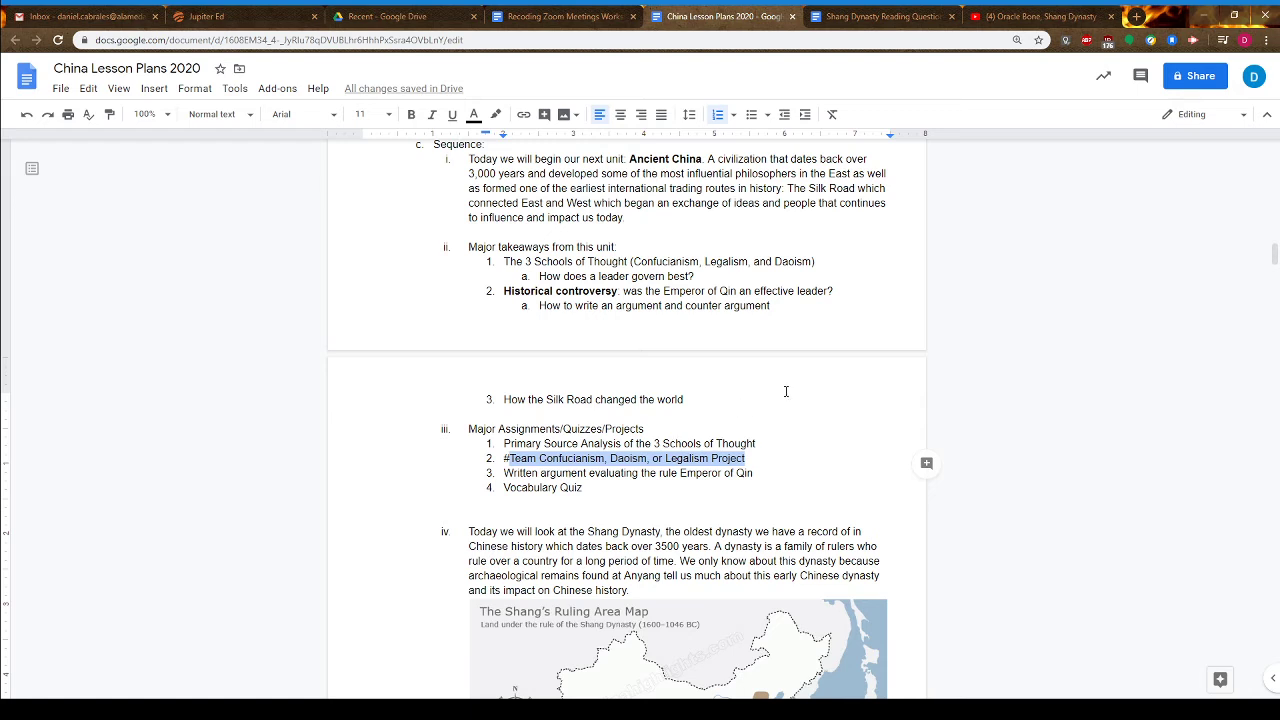
{"action": "mouse_move", "coordinate": [644, 260]}
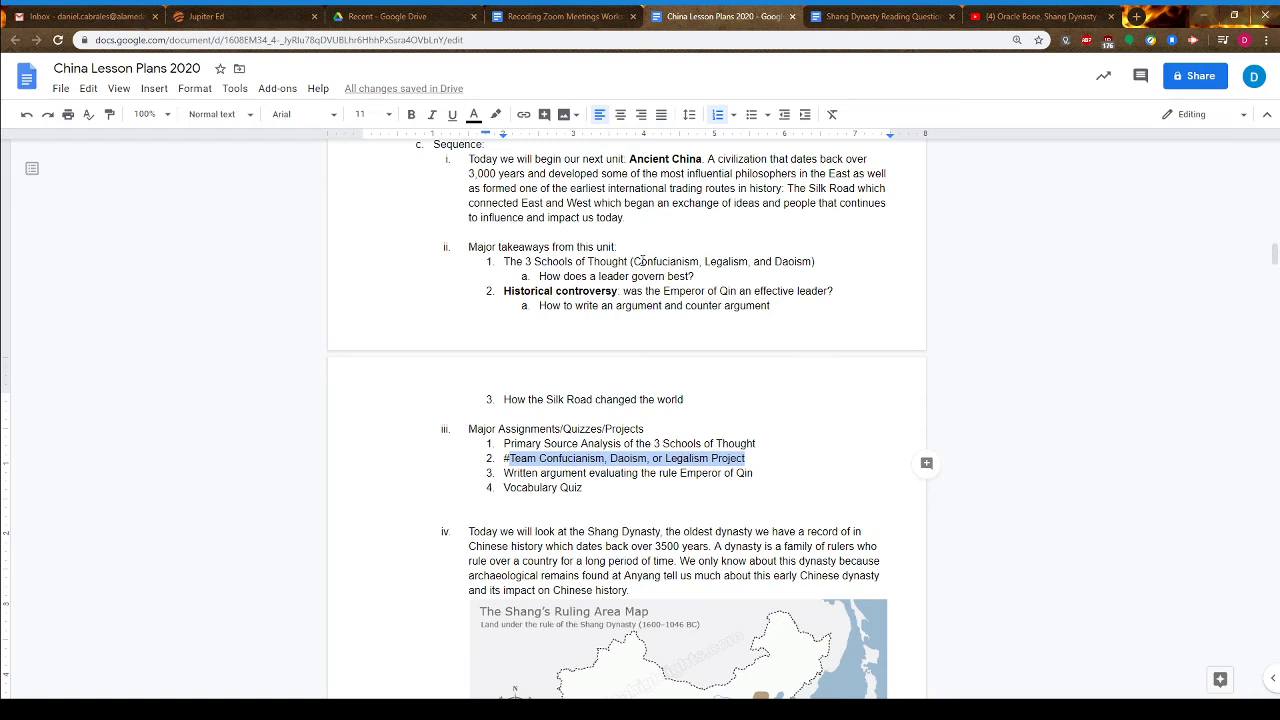
{"action": "mouse_move", "coordinate": [832, 284]}
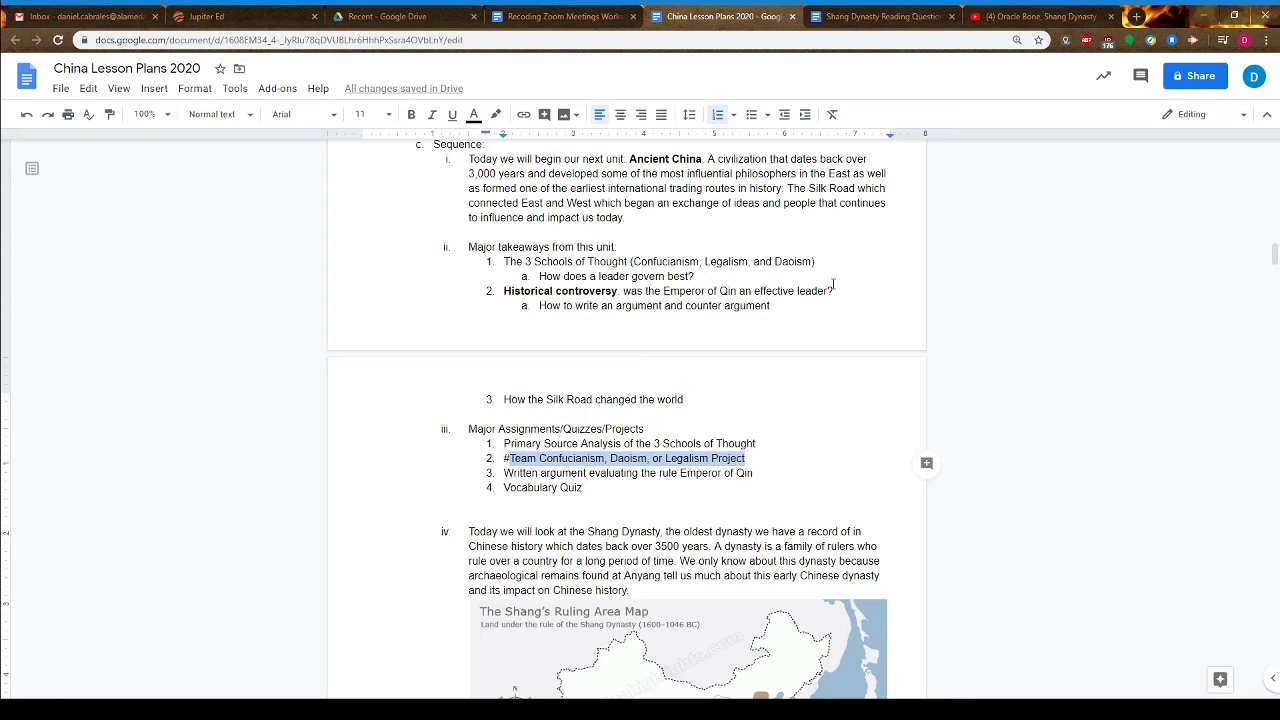
{"action": "left_click", "coordinate": [510, 458]}
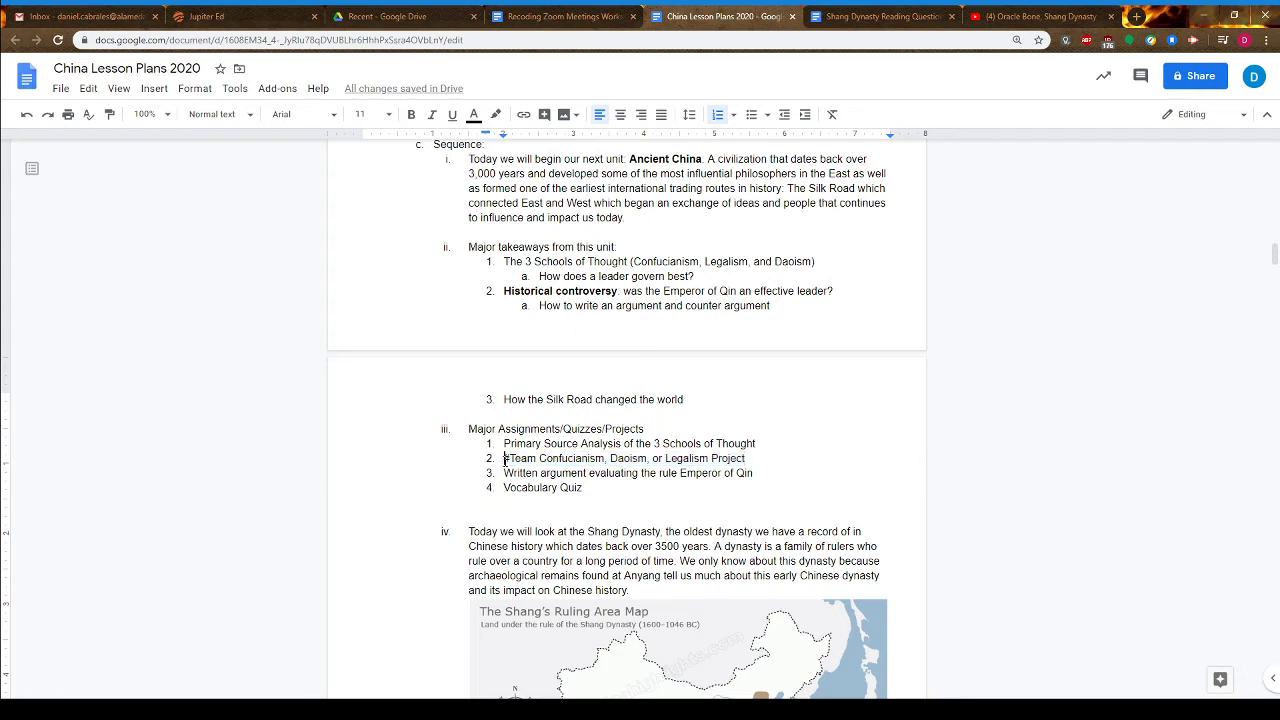
{"action": "type", "text": "#"}
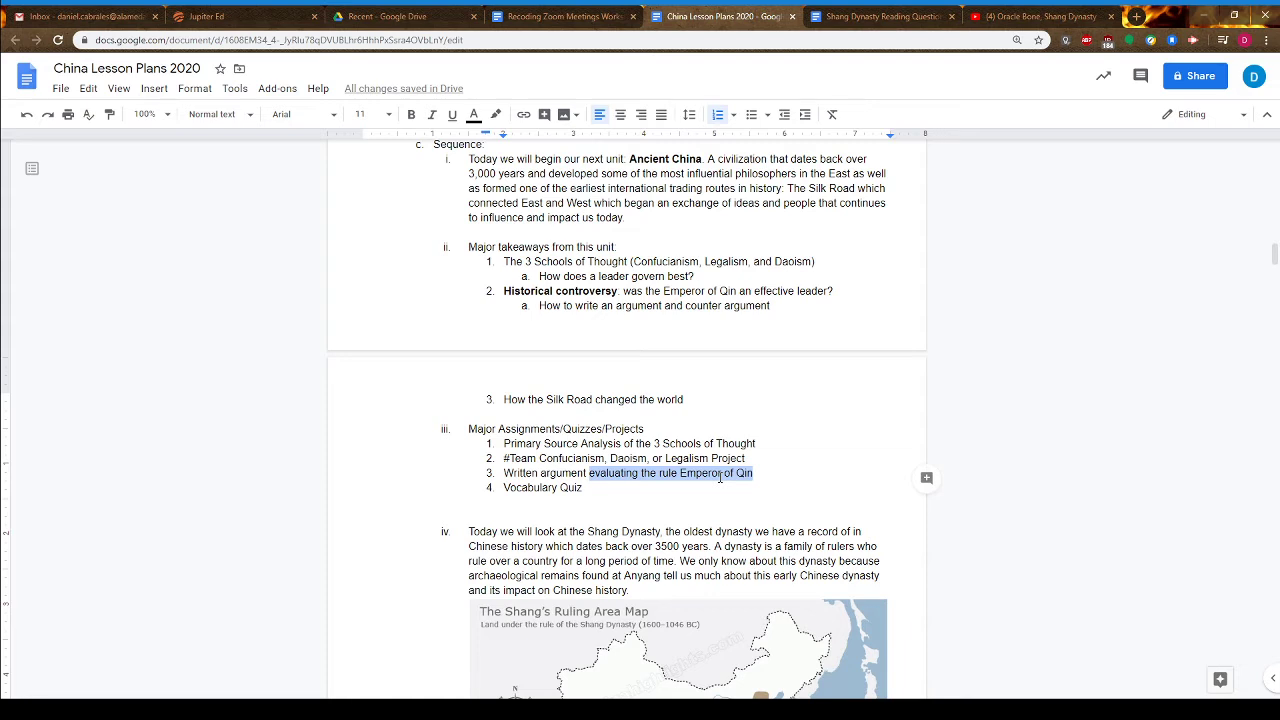
{"action": "left_click", "coordinate": [584, 488]}
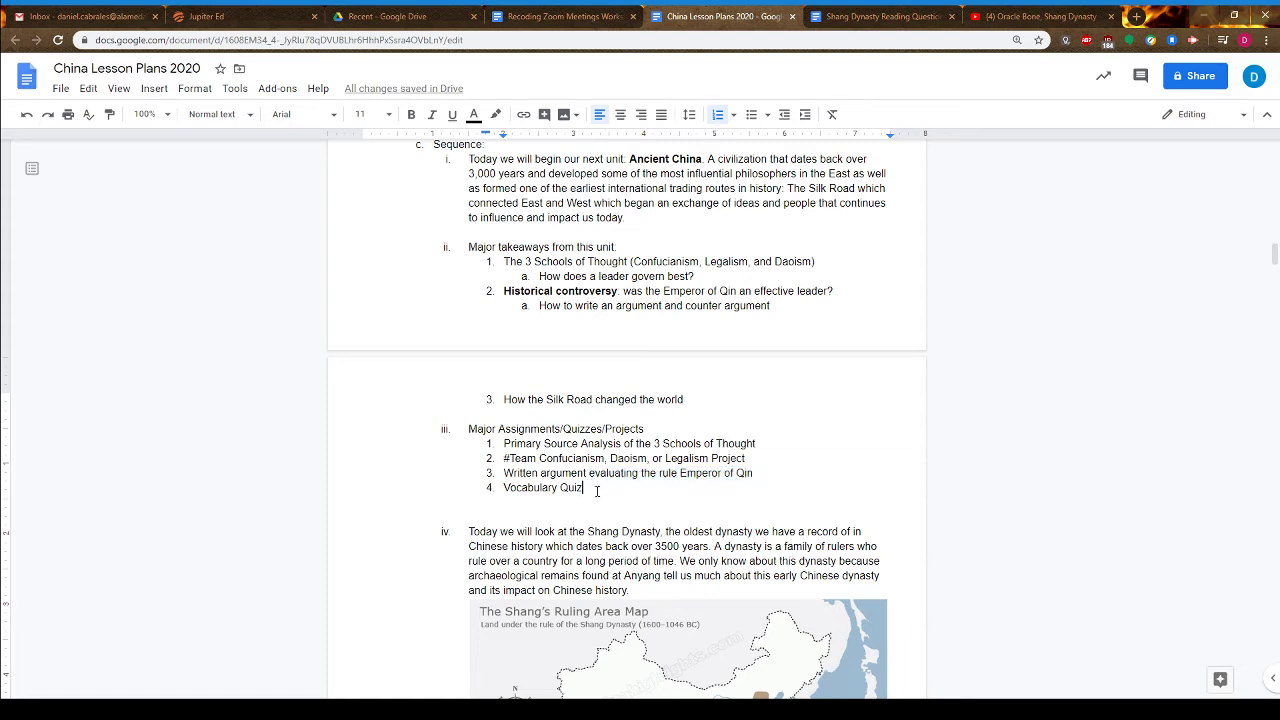
{"action": "double_click", "coordinate": [542, 488]}
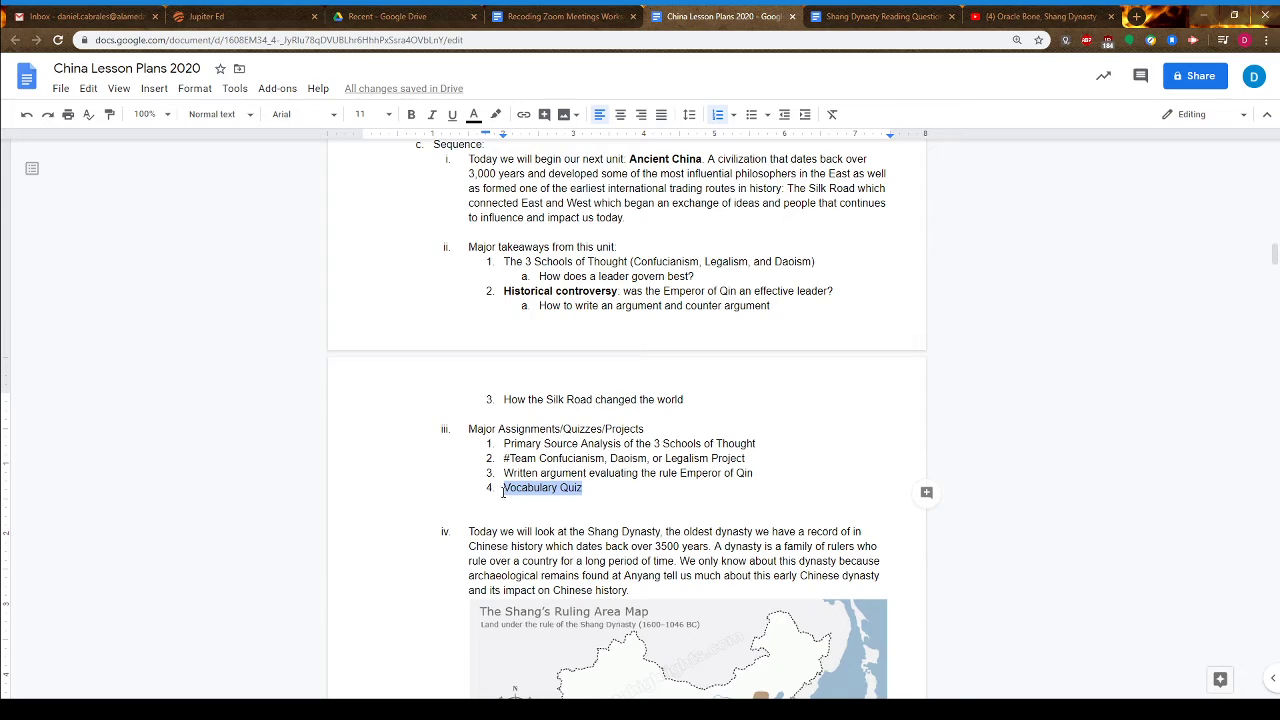
{"action": "mouse_move", "coordinate": [512, 508]}
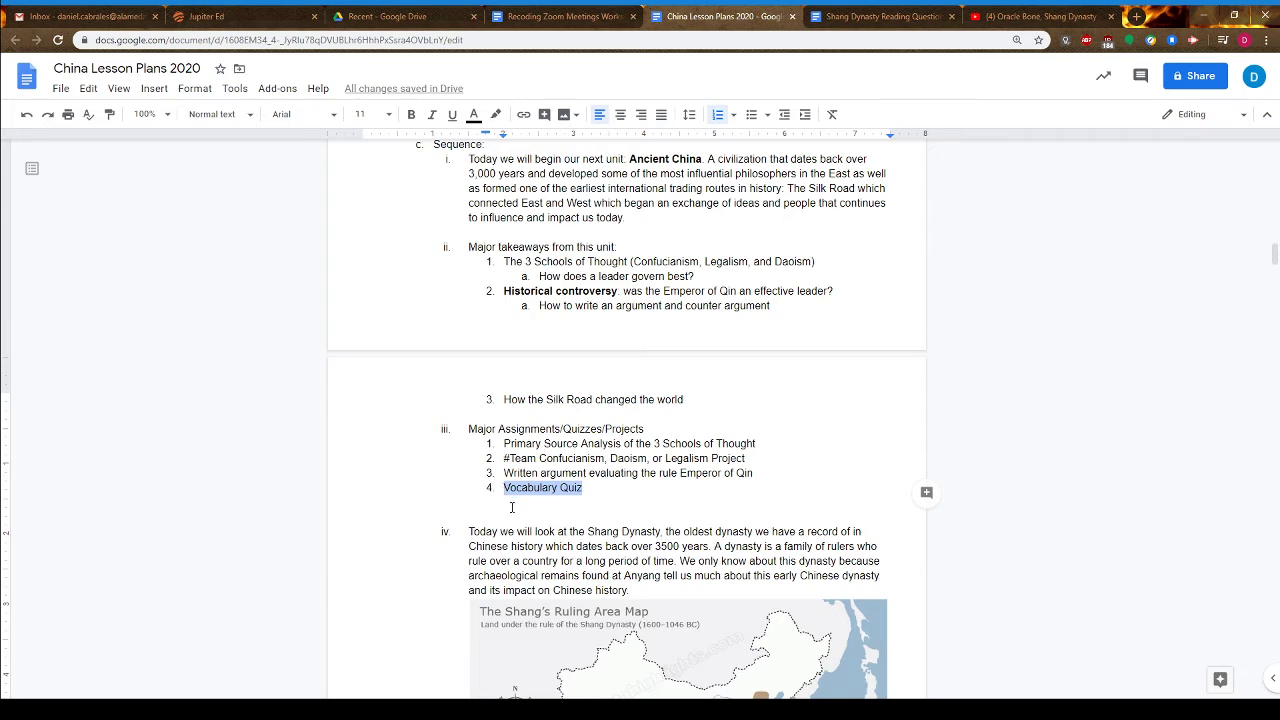
Scroll down past the Shang map and chariot pit photo to the tomb illustration
{"action": "scroll", "scroll_direction": "down", "scroll_amount": 3}
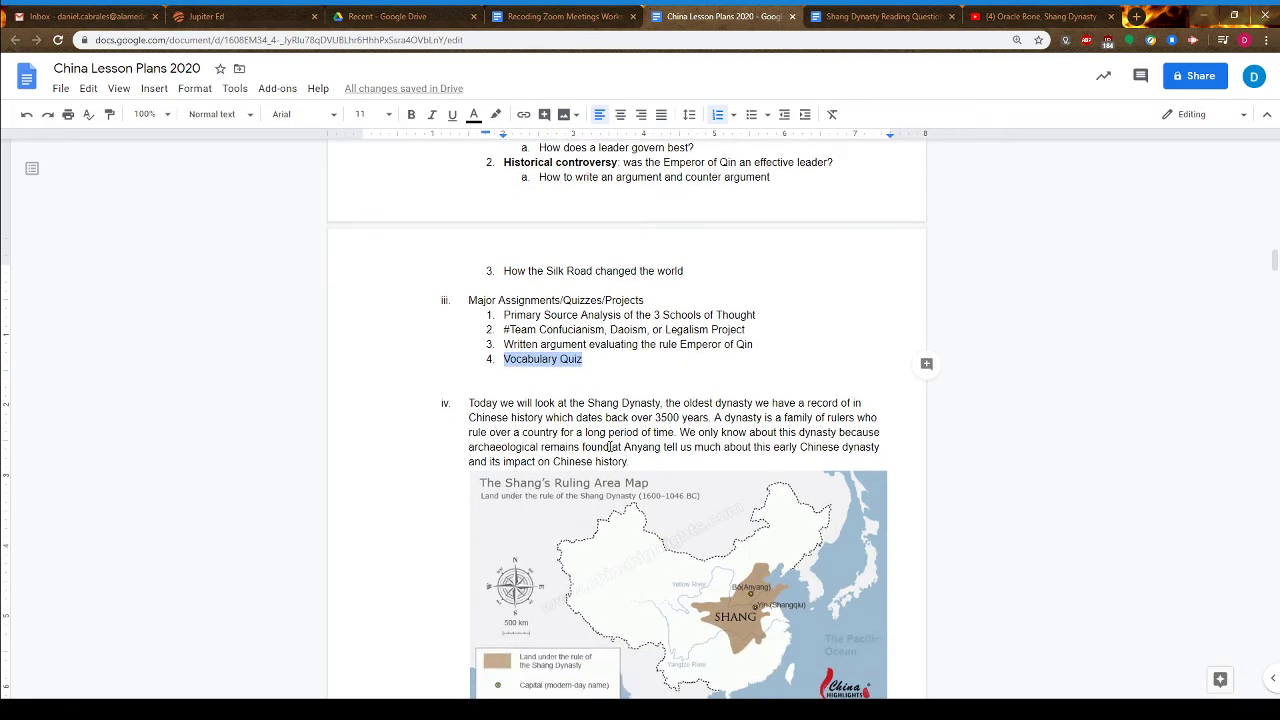
{"action": "scroll", "scroll_direction": "down", "scroll_amount": 3}
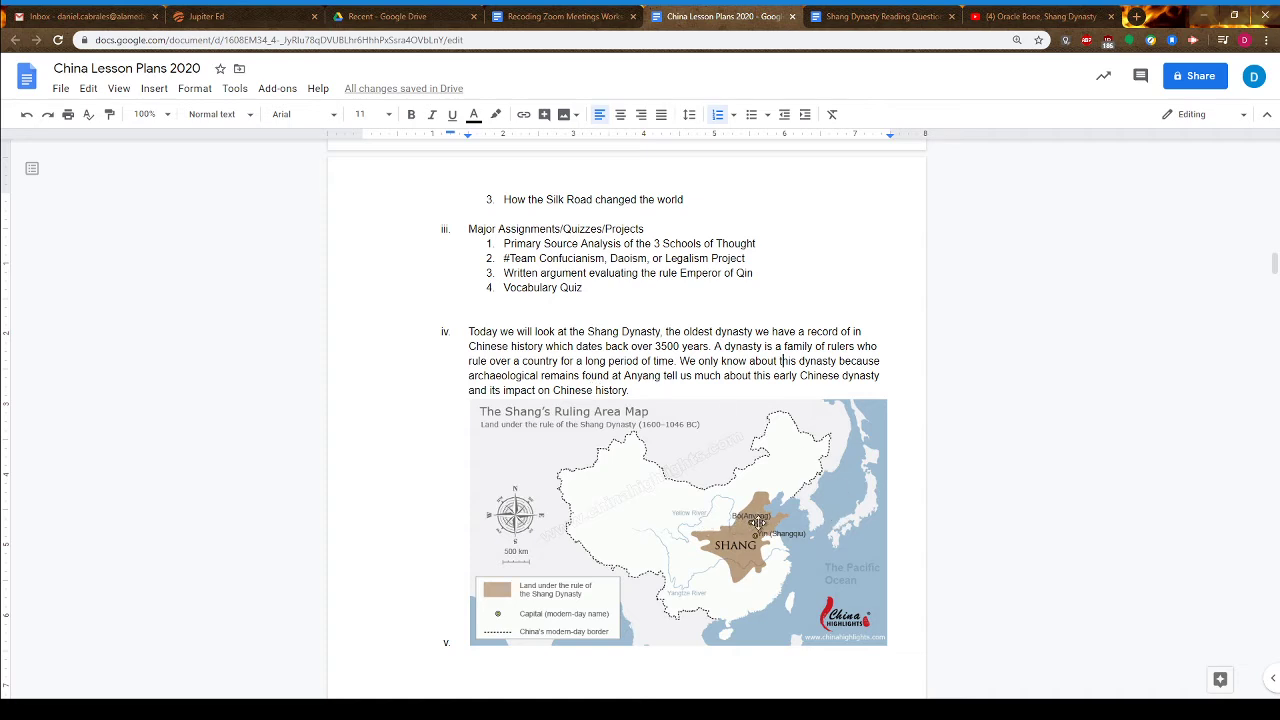
{"action": "mouse_move", "coordinate": [796, 492]}
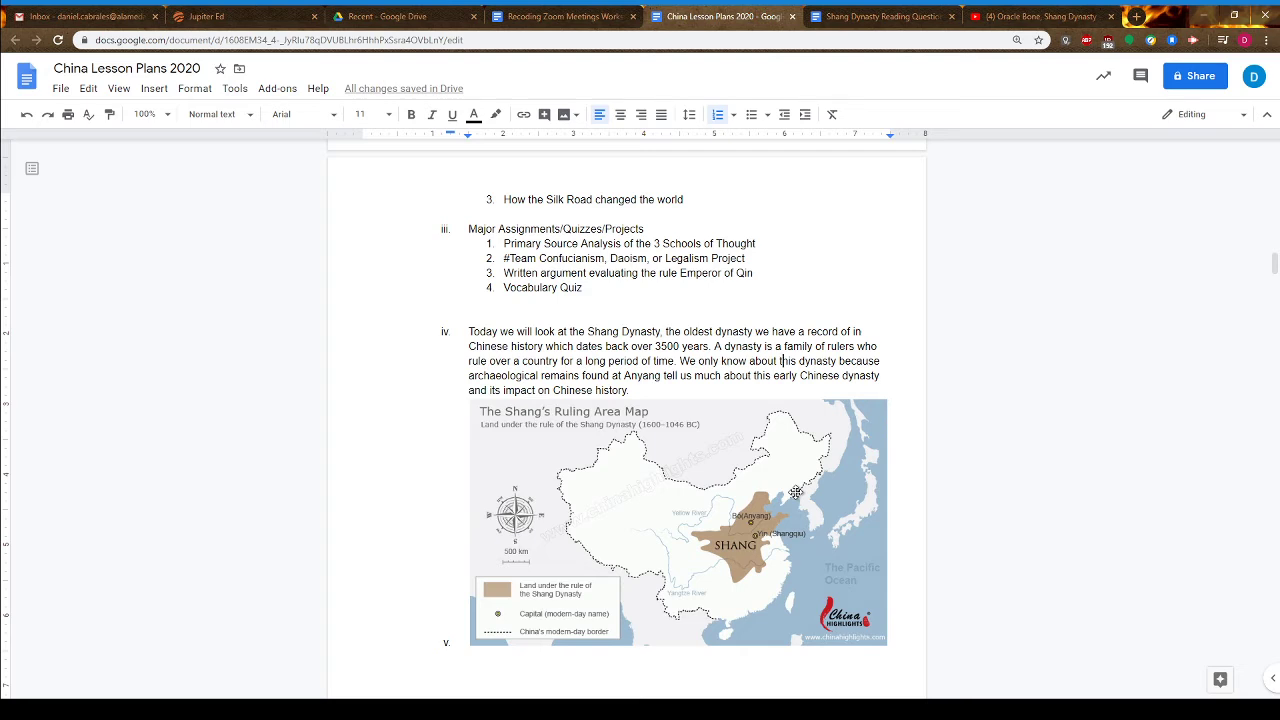
{"action": "mouse_move", "coordinate": [508, 540]}
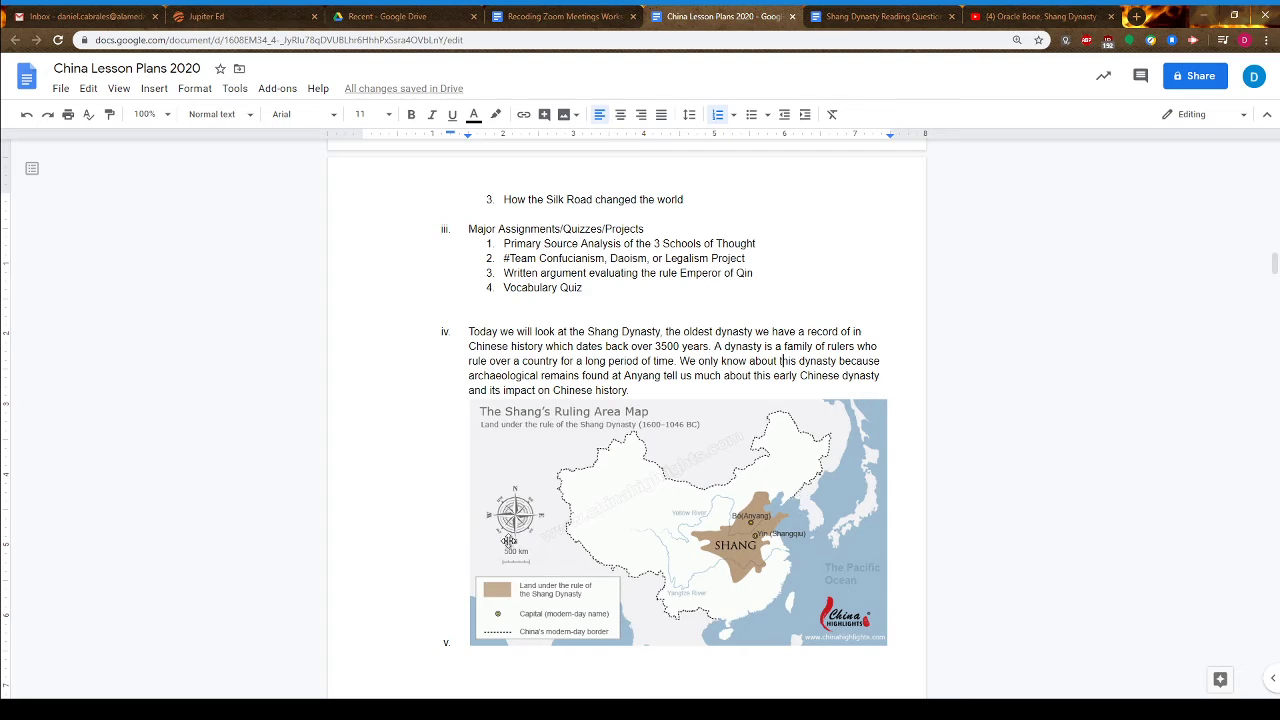
{"action": "mouse_move", "coordinate": [792, 548]}
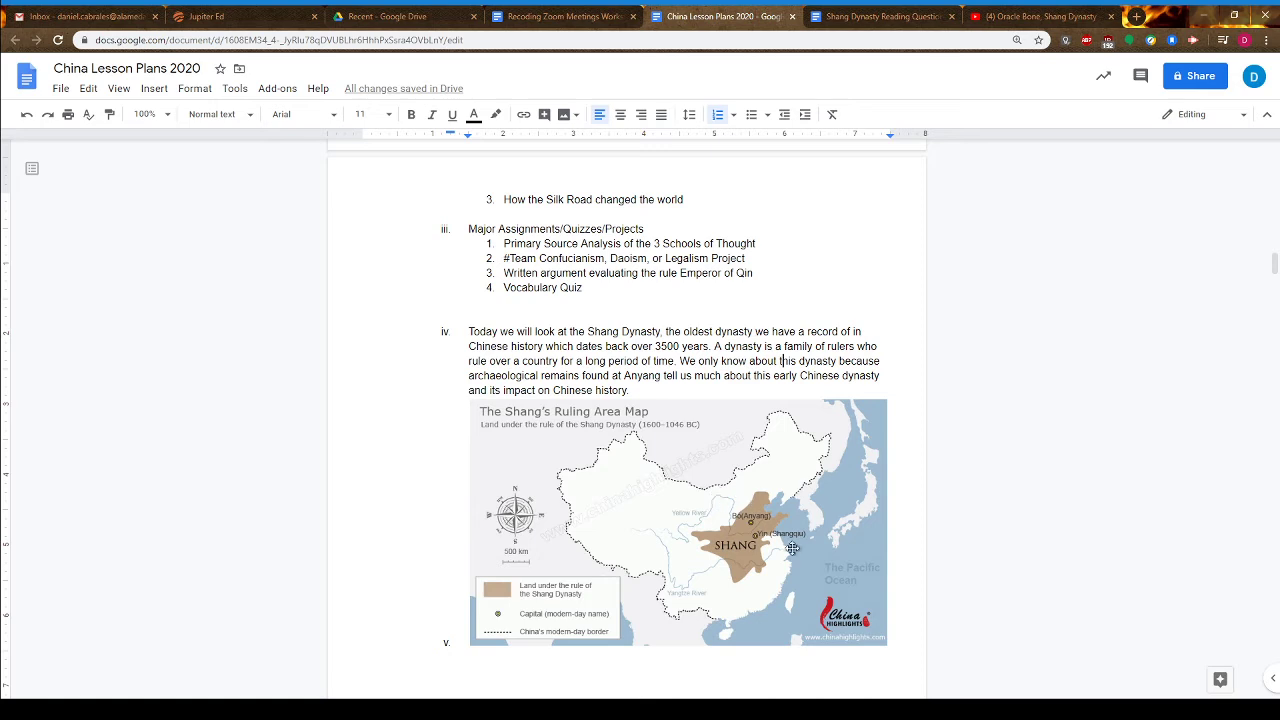
{"action": "mouse_move", "coordinate": [720, 524]}
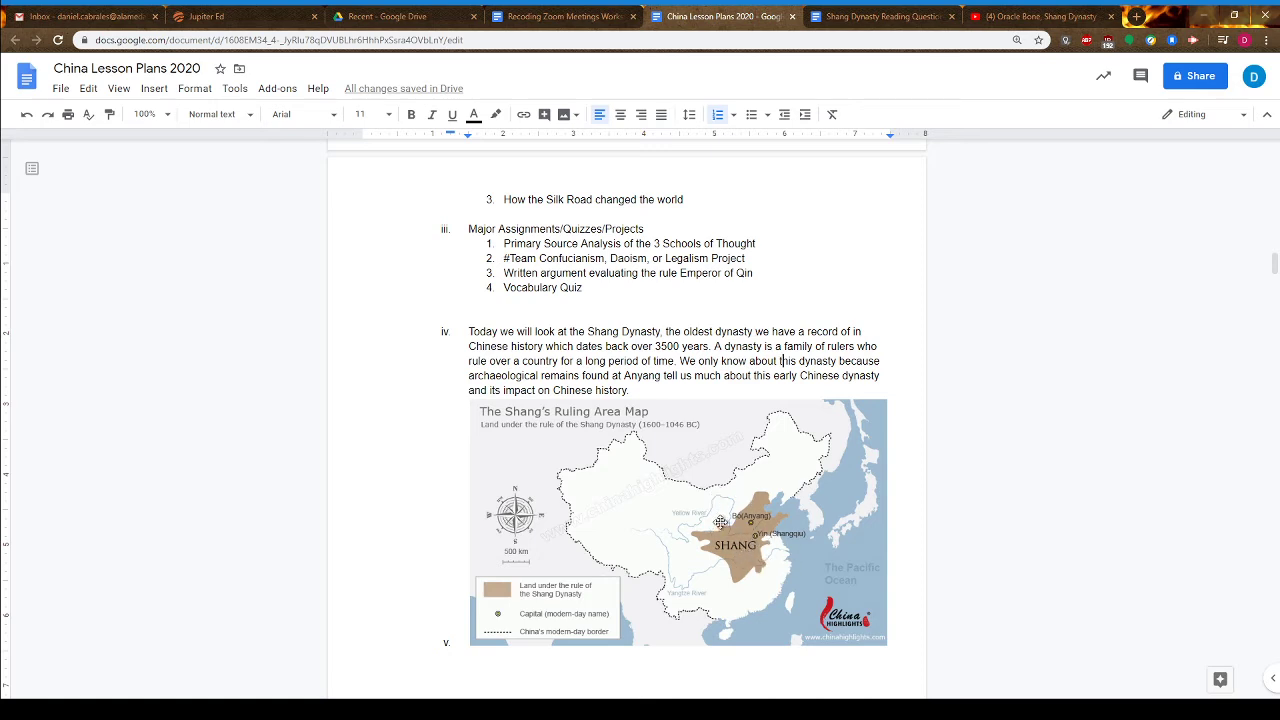
{"action": "mouse_move", "coordinate": [718, 564]}
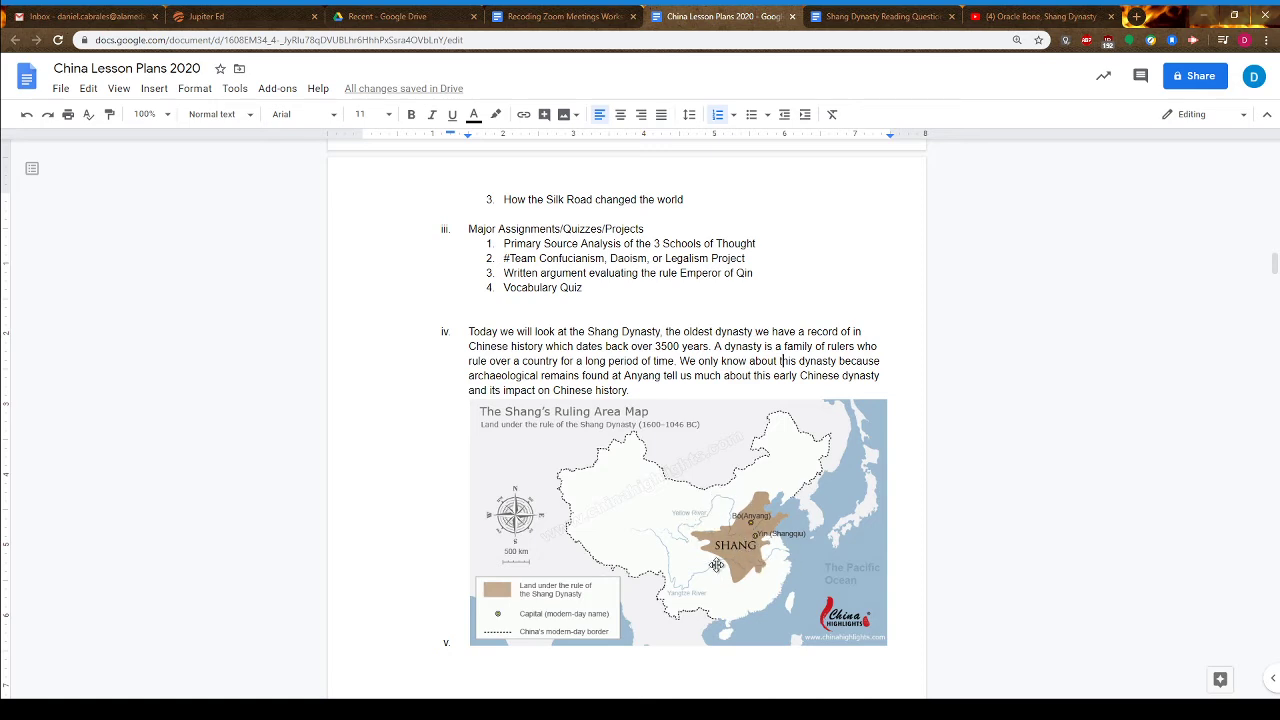
{"action": "mouse_move", "coordinate": [758, 556]}
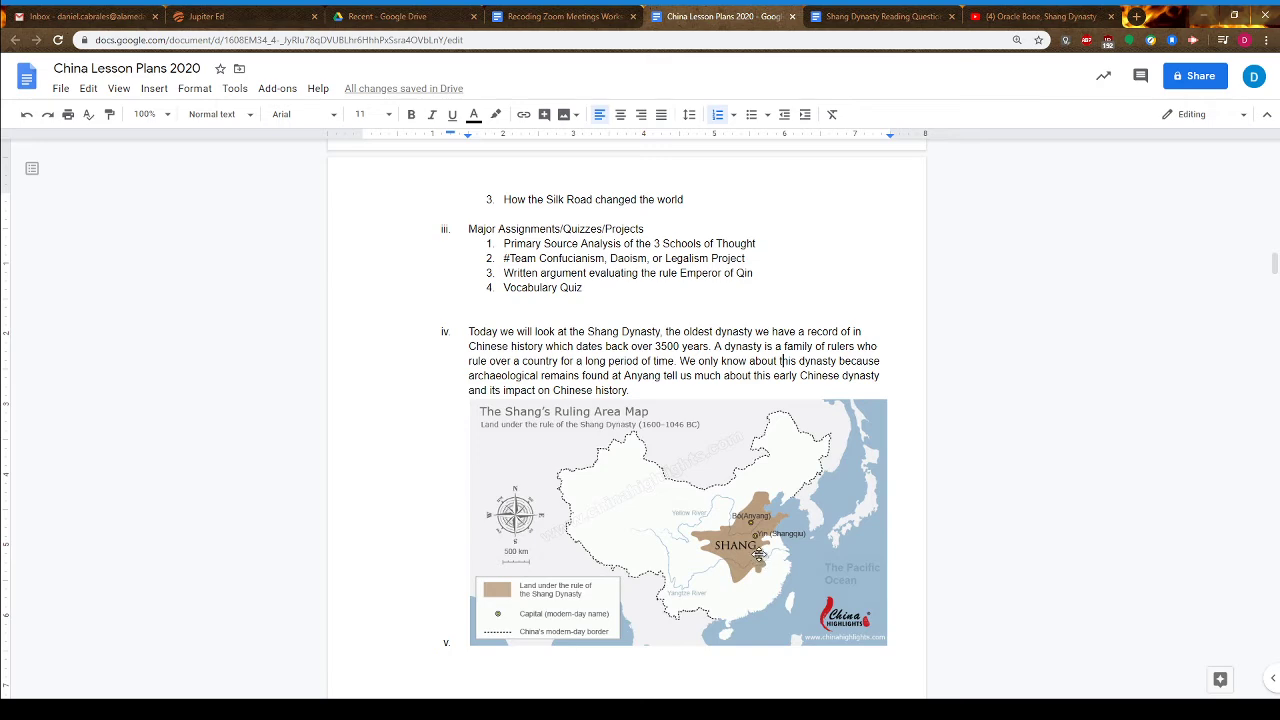
{"action": "scroll", "scroll_direction": "down", "scroll_amount": 3}
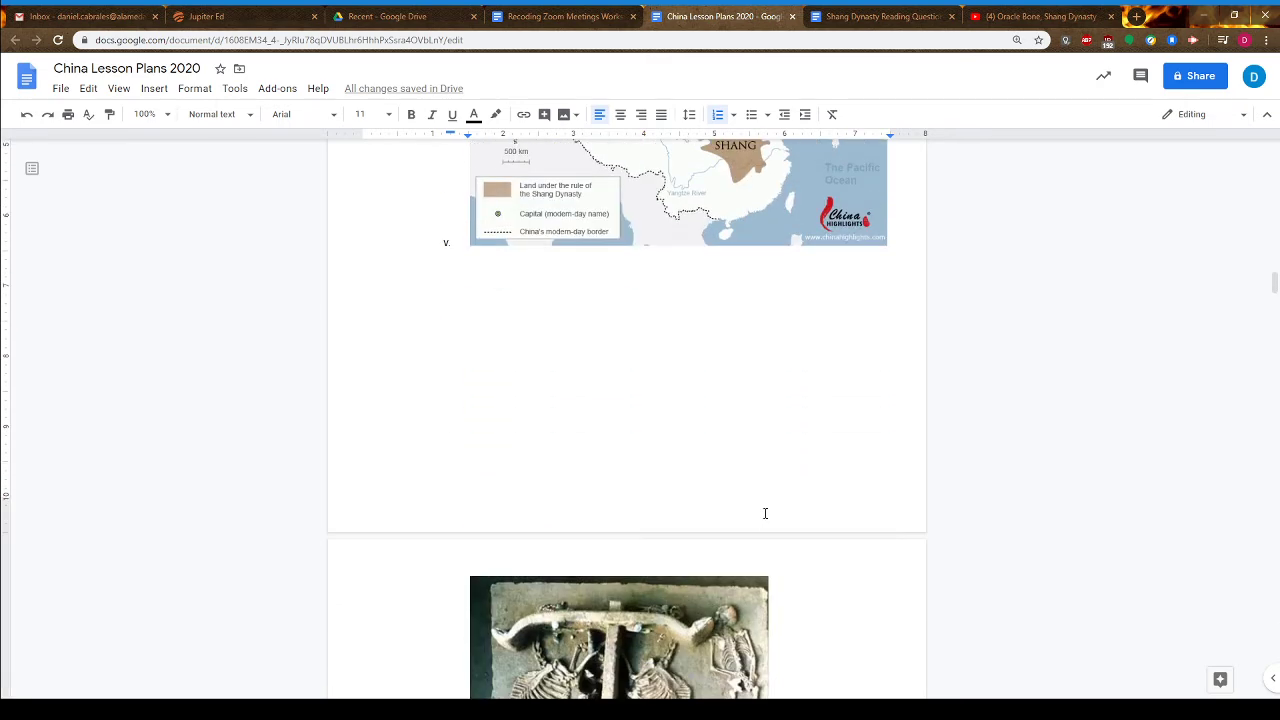
{"action": "scroll", "scroll_direction": "down", "scroll_amount": 3}
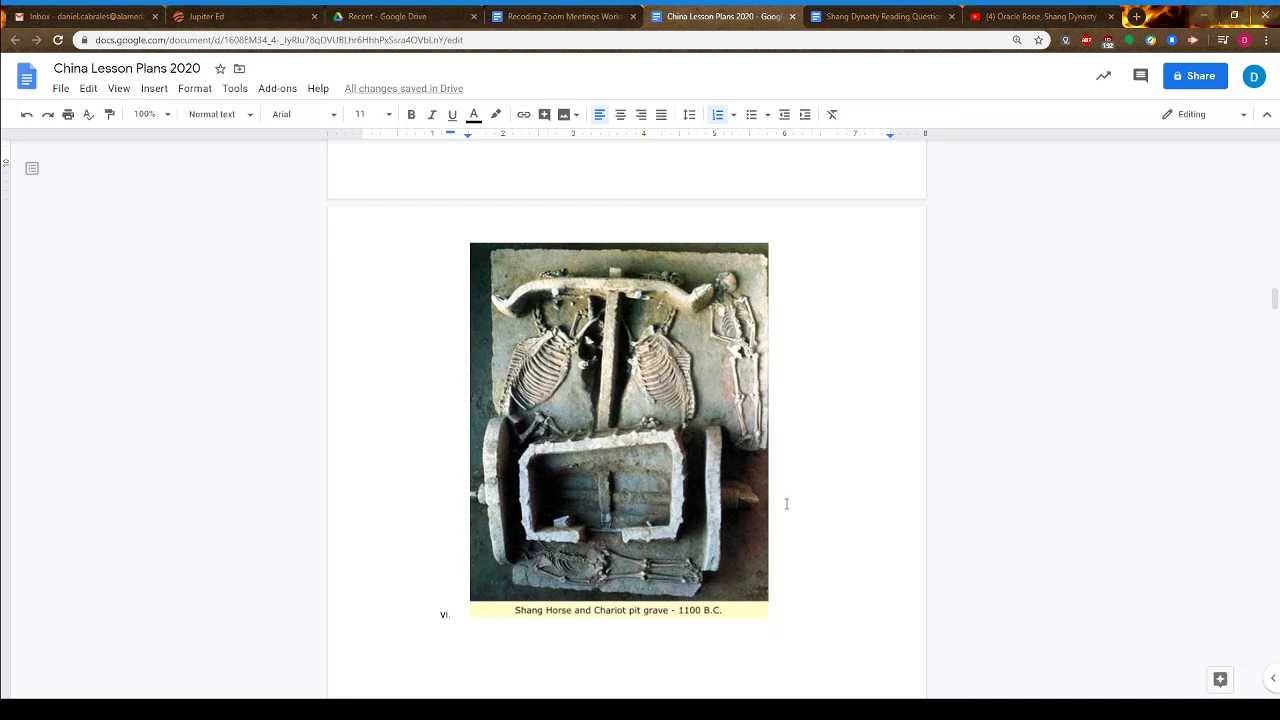
{"action": "mouse_move", "coordinate": [788, 488]}
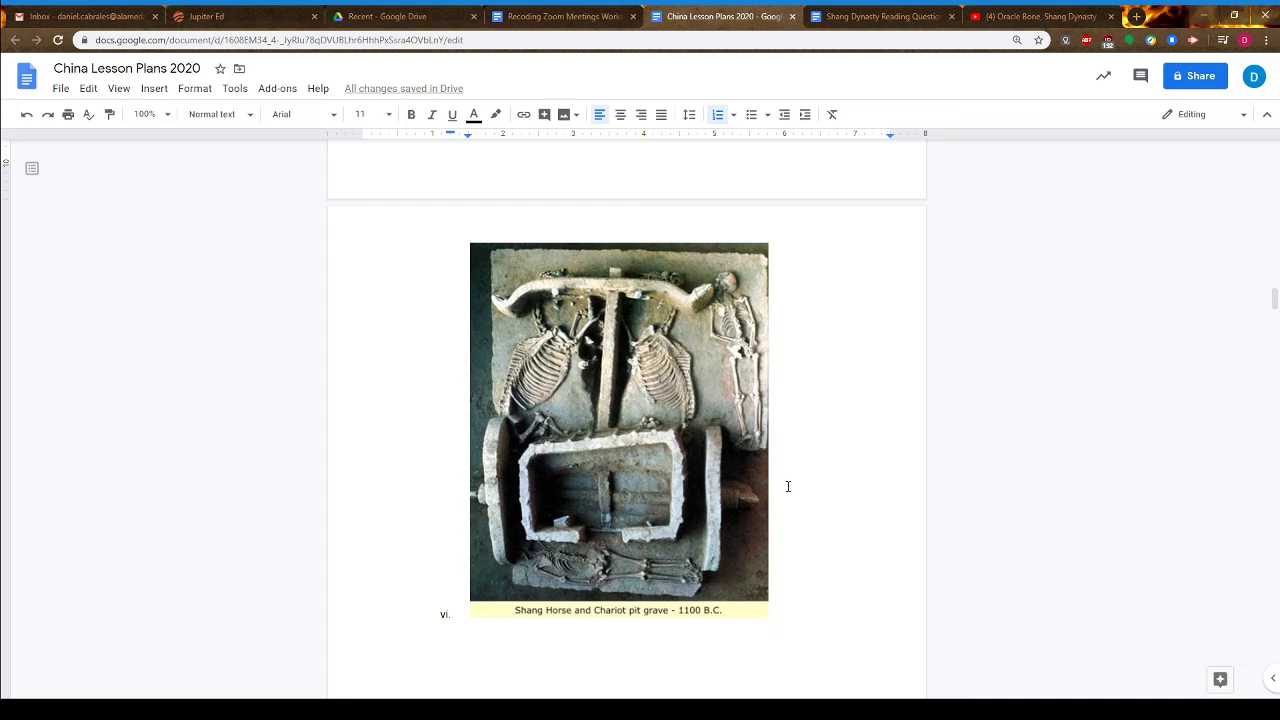
{"action": "mouse_move", "coordinate": [700, 400]}
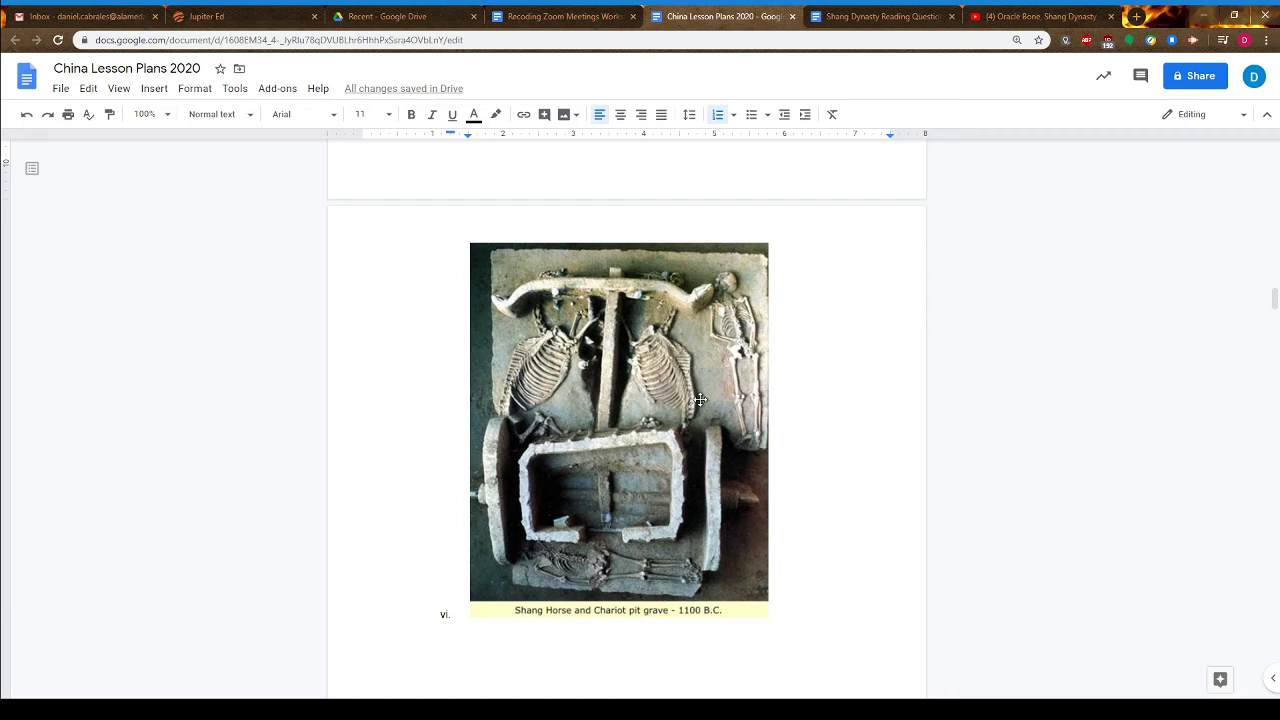
{"action": "mouse_move", "coordinate": [668, 378]}
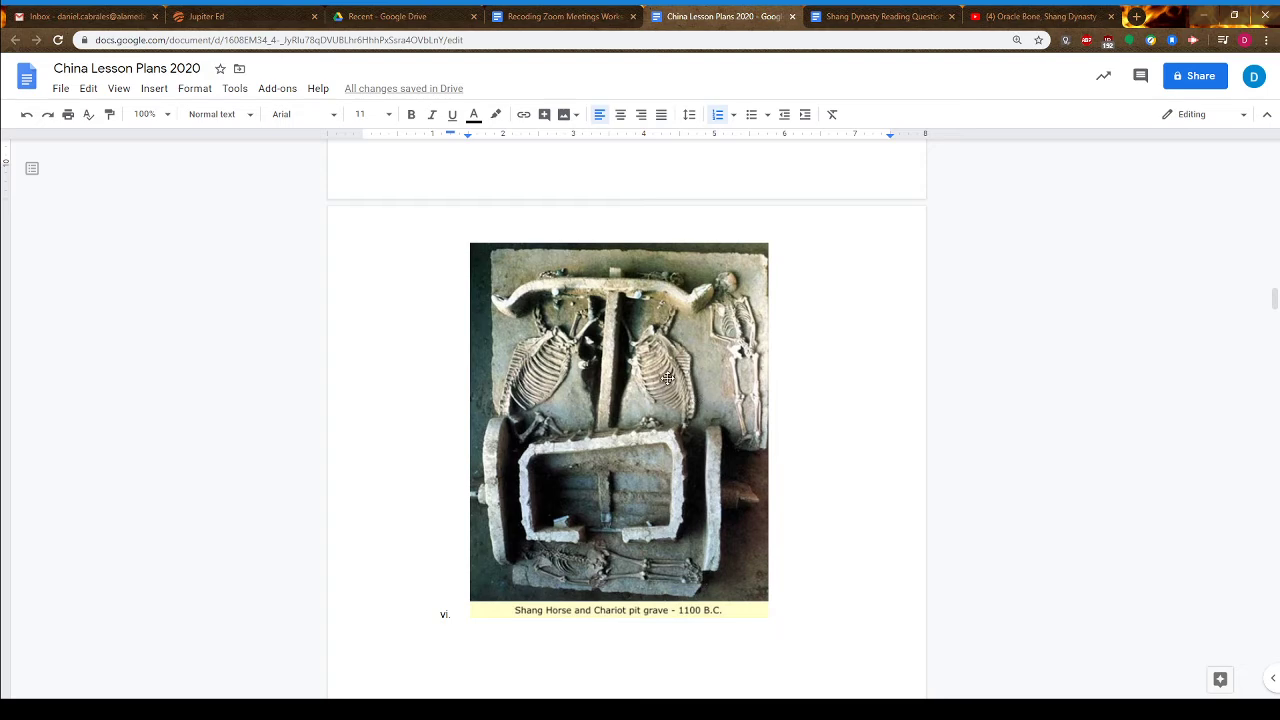
{"action": "mouse_move", "coordinate": [828, 454]}
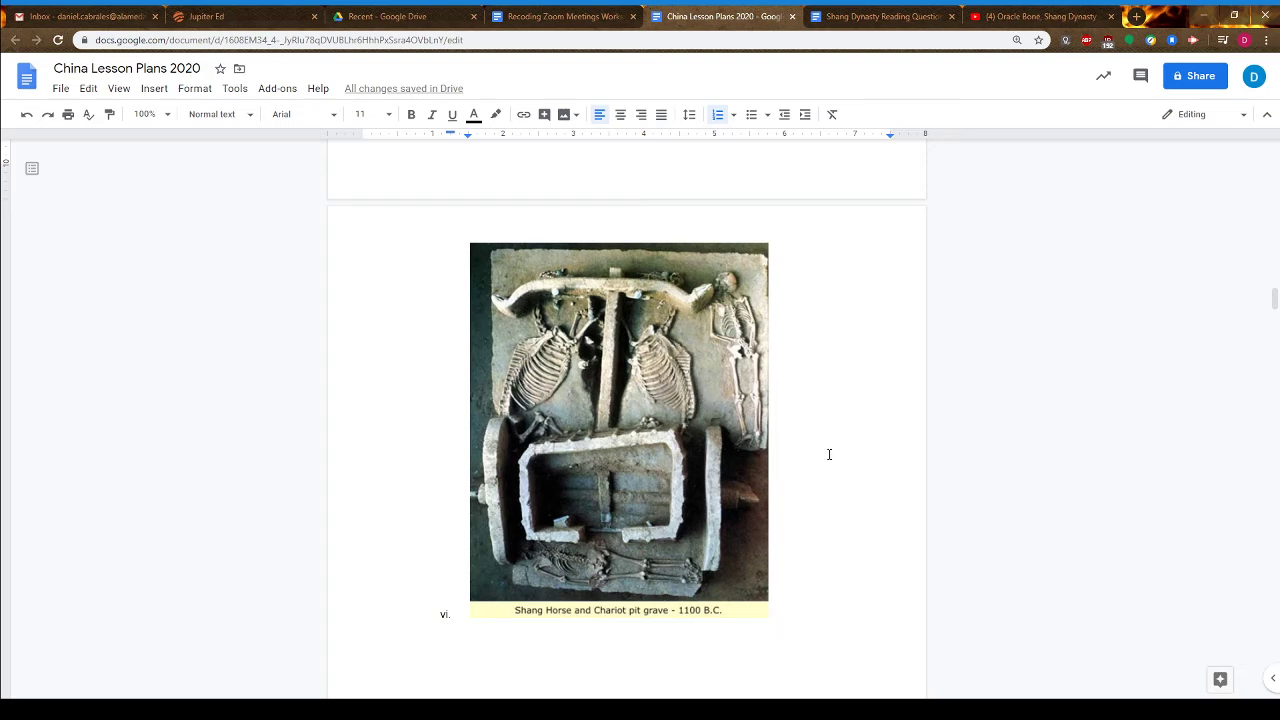
{"action": "scroll", "scroll_direction": "down", "scroll_amount": 3}
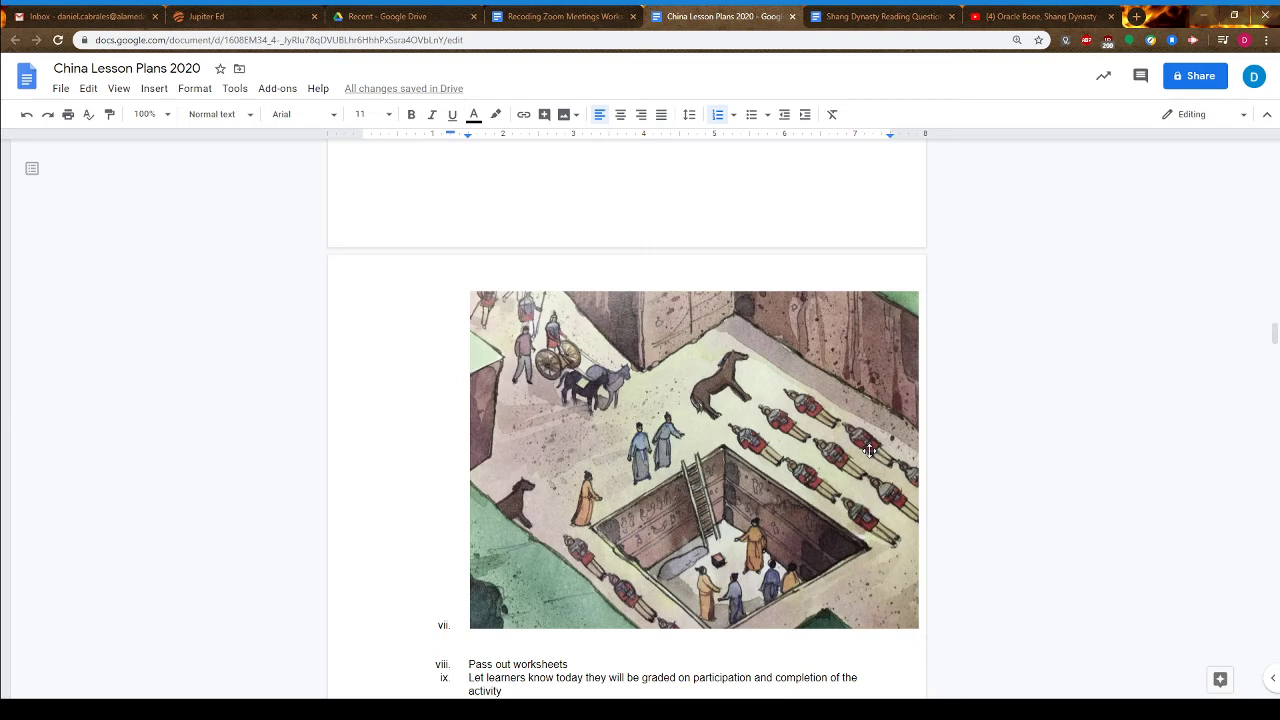
Switch to the Shang Dynasty Reading Questions document and bring the A Shang Capital City passage into view
{"action": "left_click", "coordinate": [880, 16]}
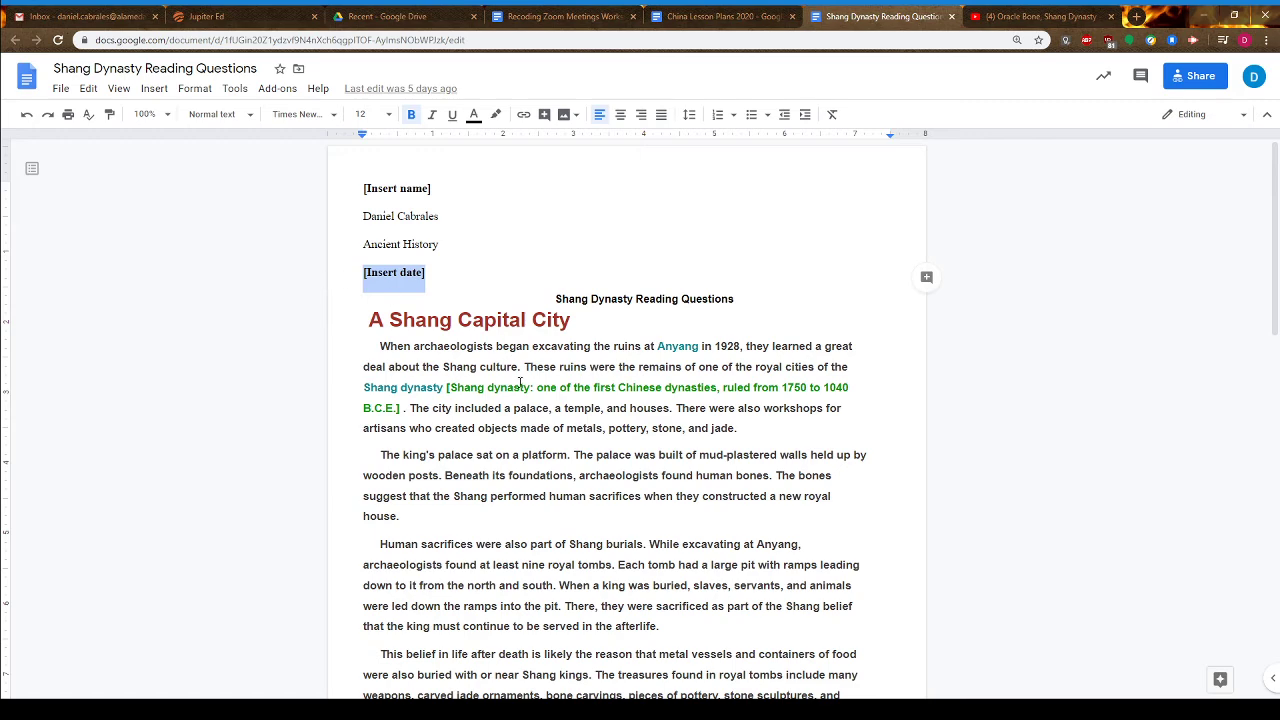
{"action": "scroll", "scroll_direction": "down", "scroll_amount": 3}
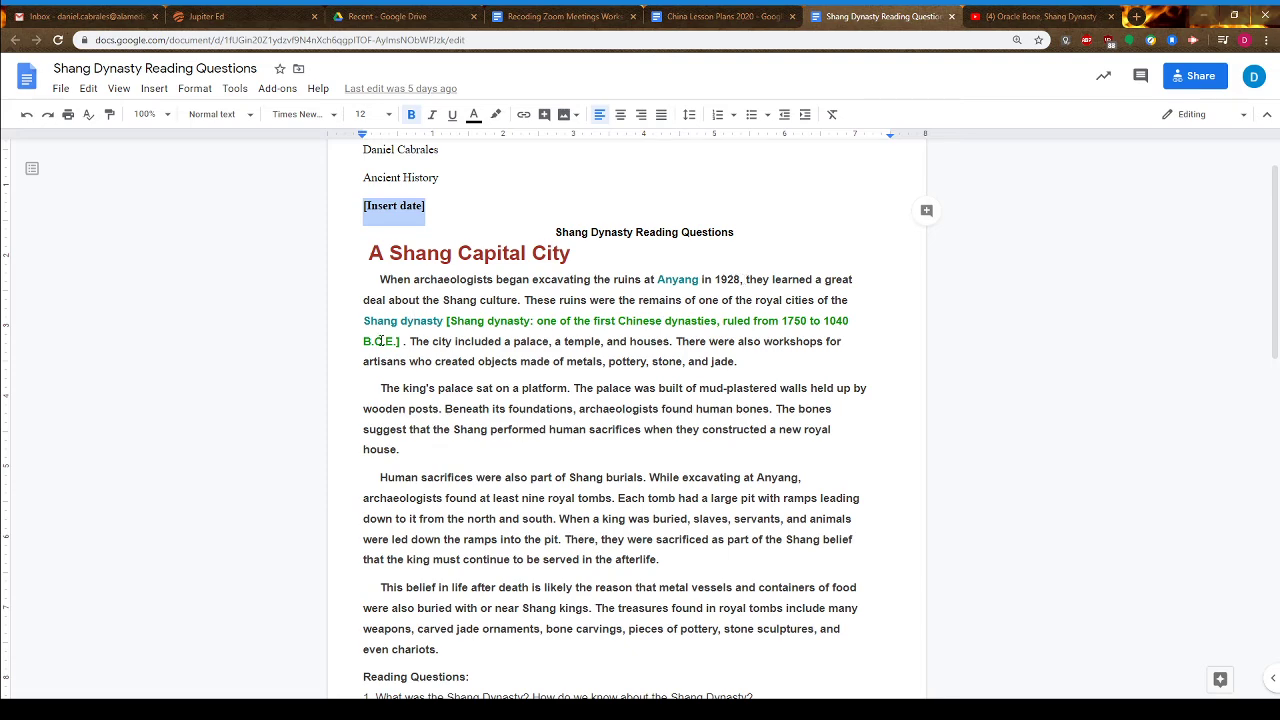
Scroll through the A Shang Capital City passage to Reading Questions 1 and 2
{"action": "scroll", "scroll_direction": "down", "scroll_amount": 3}
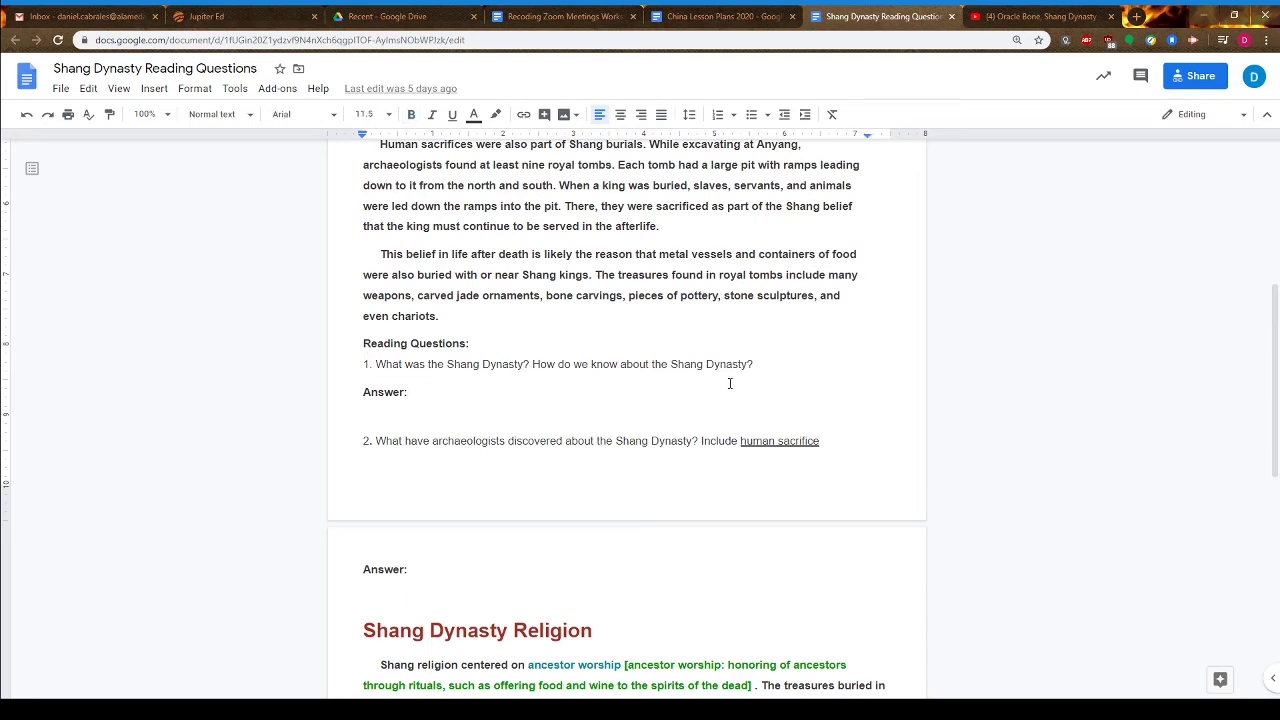
{"action": "scroll", "scroll_direction": "up", "scroll_amount": 3}
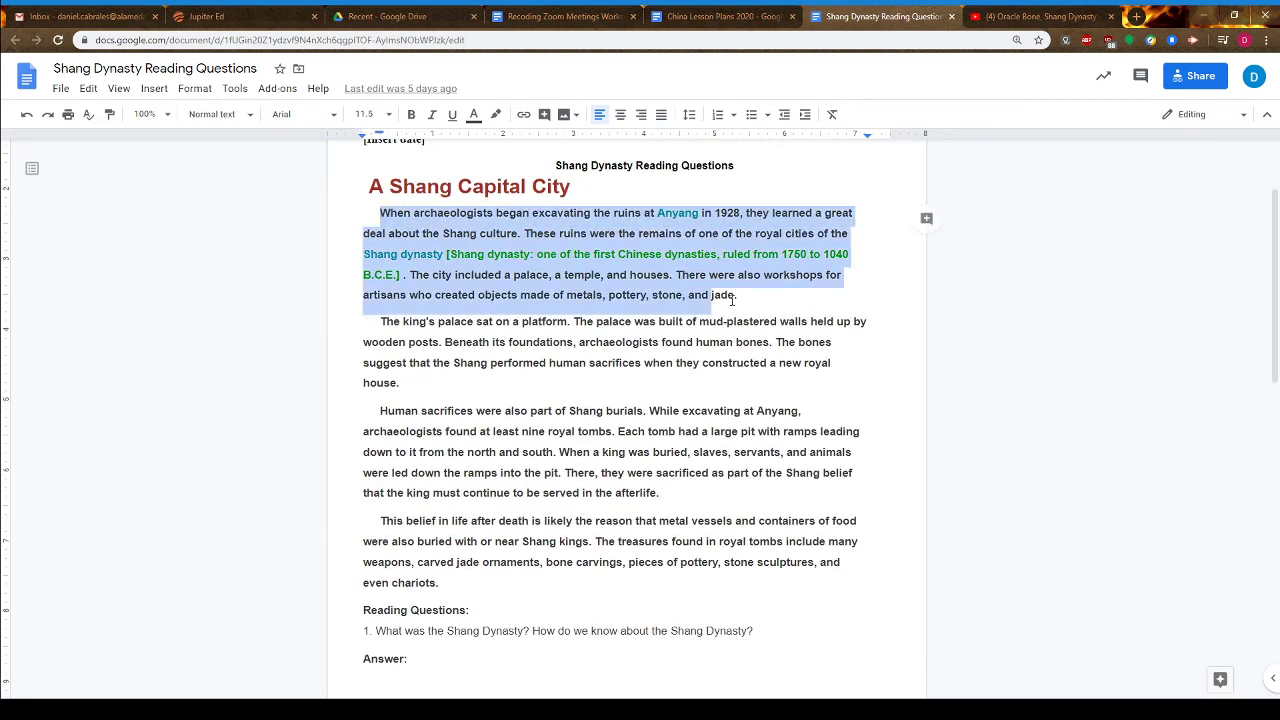
{"action": "scroll", "scroll_direction": "down", "scroll_amount": 3}
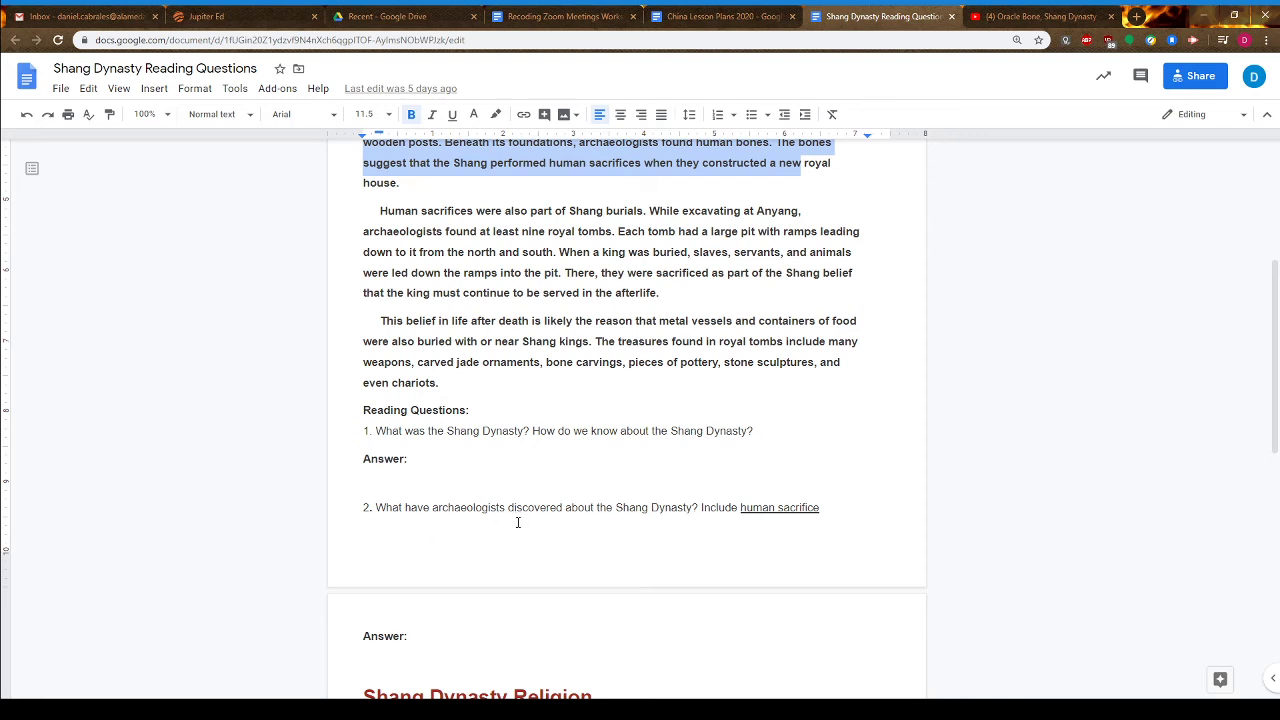
{"action": "mouse_move", "coordinate": [676, 516]}
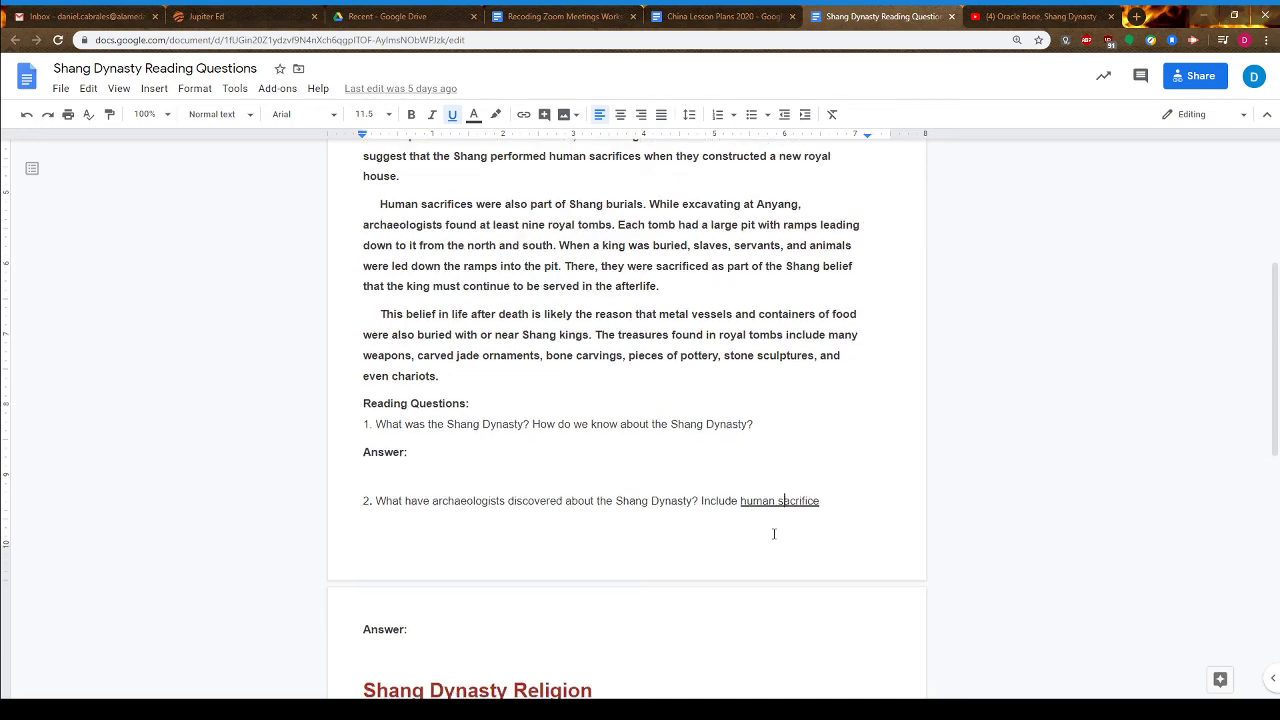
{"action": "scroll", "scroll_direction": "down", "scroll_amount": 3}
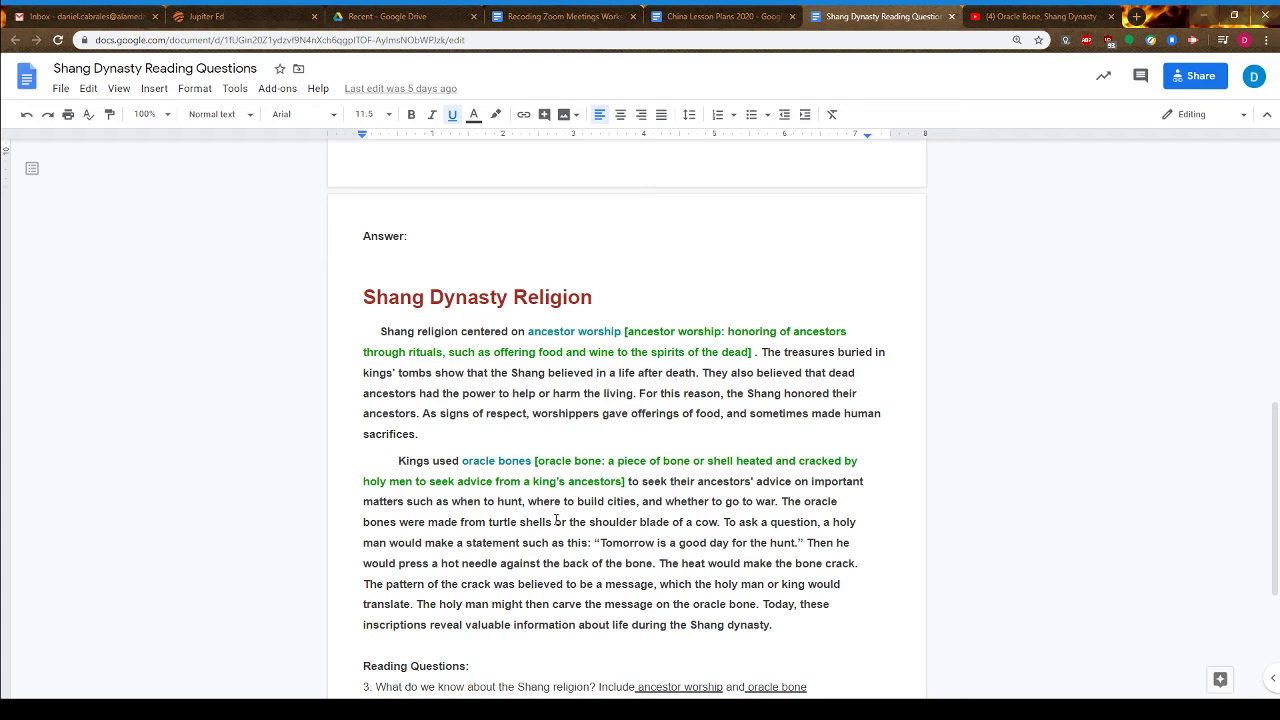
{"action": "mouse_move", "coordinate": [558, 516]}
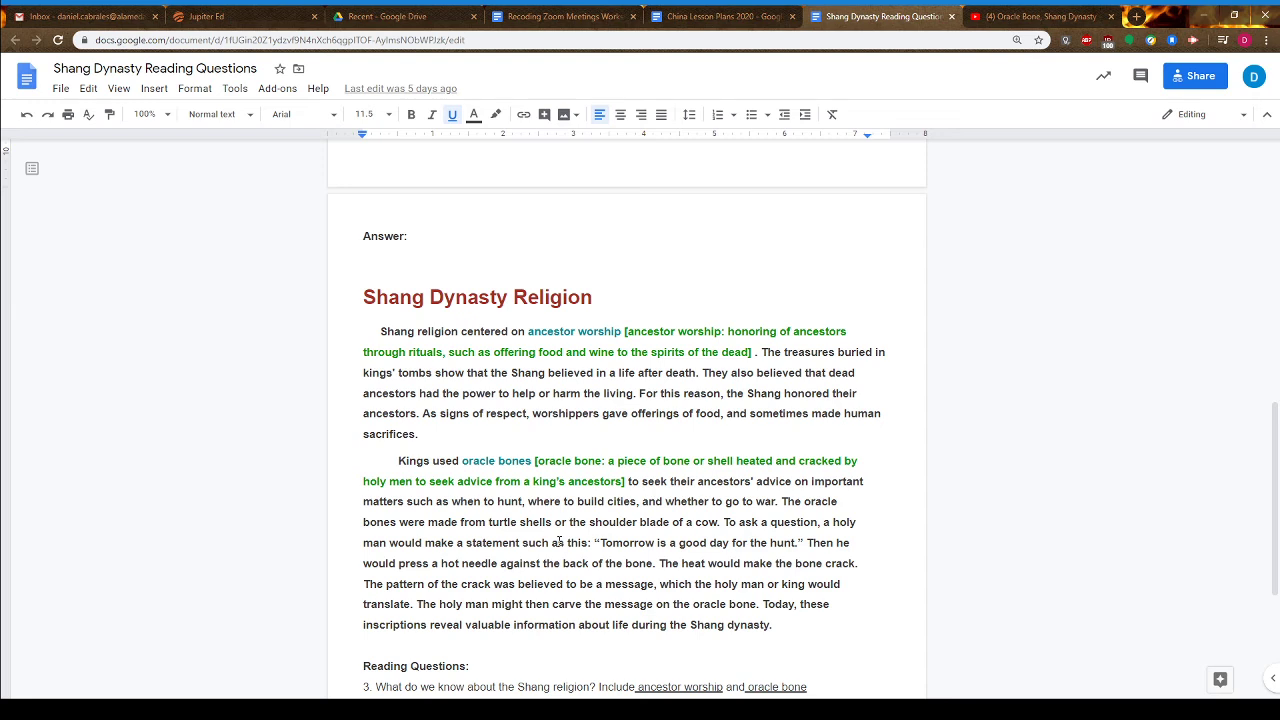
{"action": "mouse_move", "coordinate": [548, 512]}
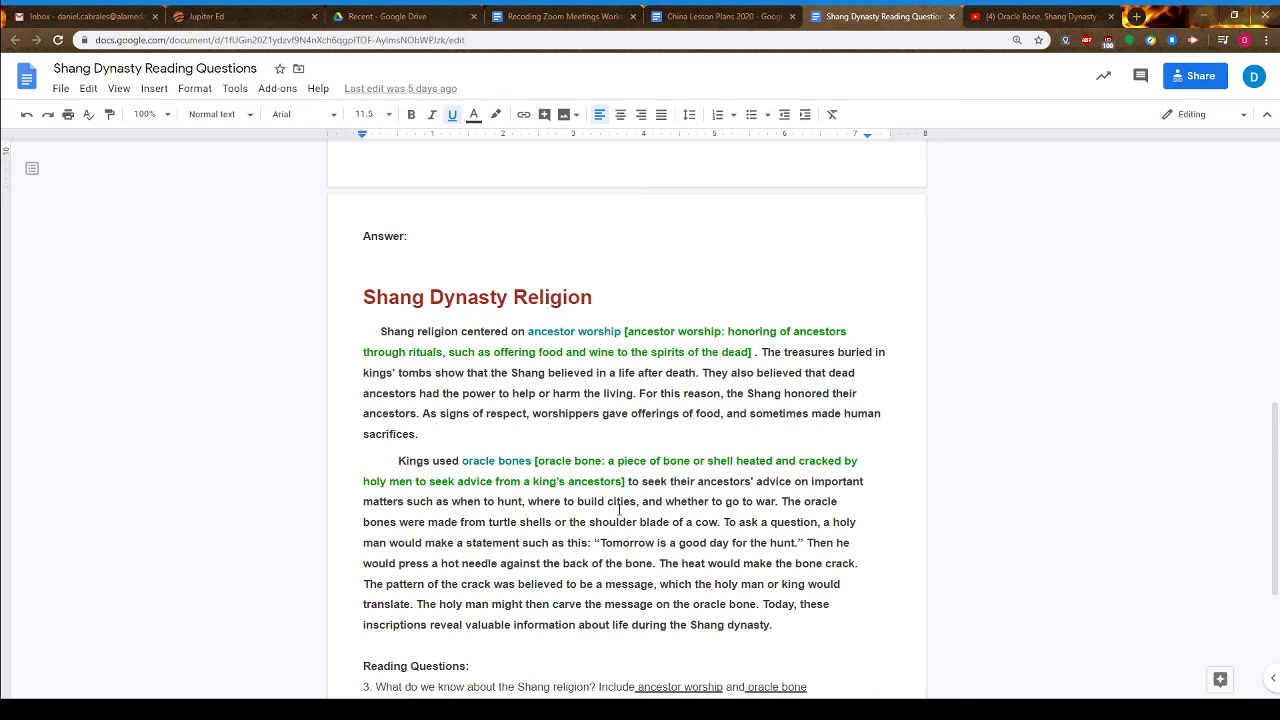
Scroll through the Shang Dynasty Religion passage, then switch to the Oracle Bone video on YouTube
{"action": "scroll", "scroll_direction": "down", "scroll_amount": 3}
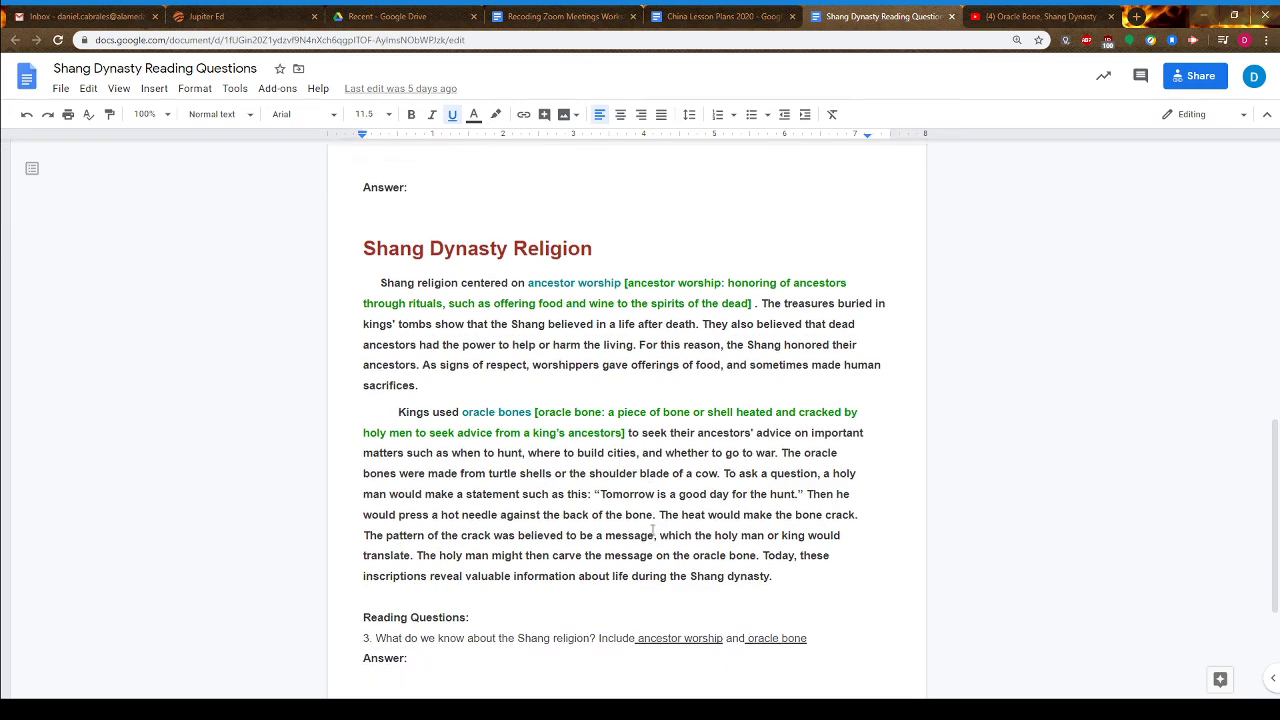
{"action": "scroll", "scroll_direction": "down", "scroll_amount": 3}
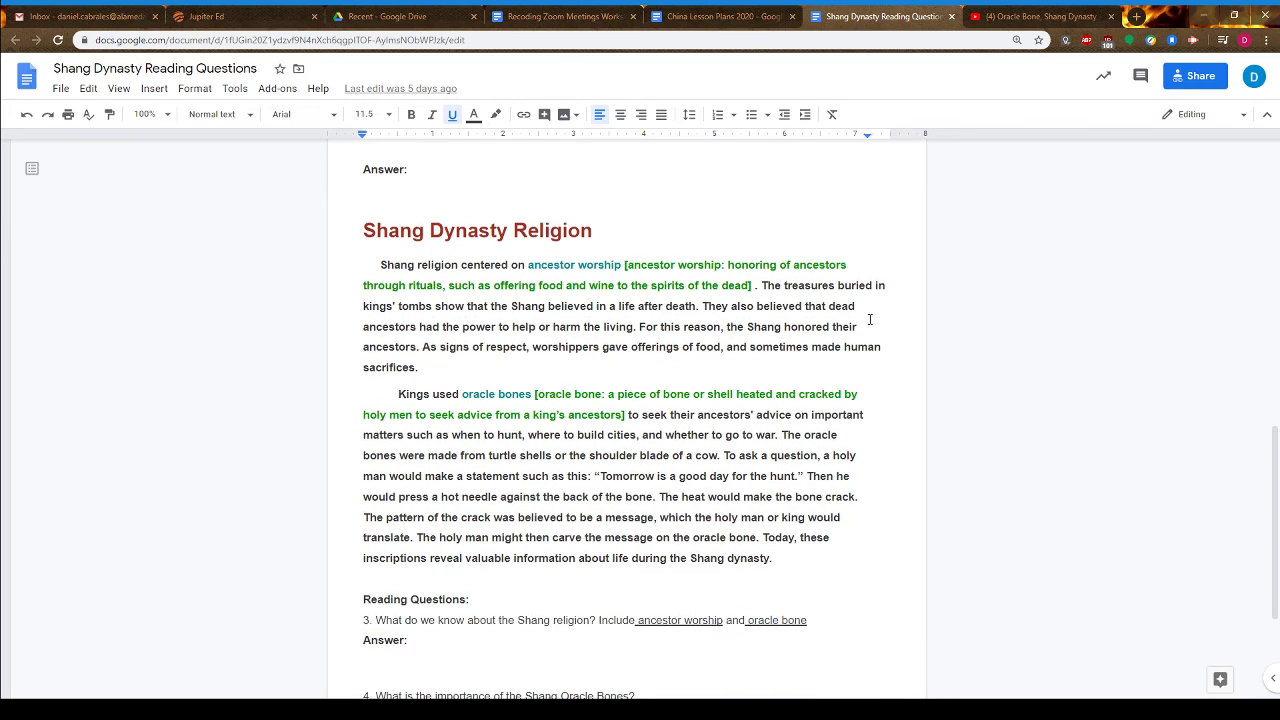
{"action": "left_click", "coordinate": [1040, 16]}
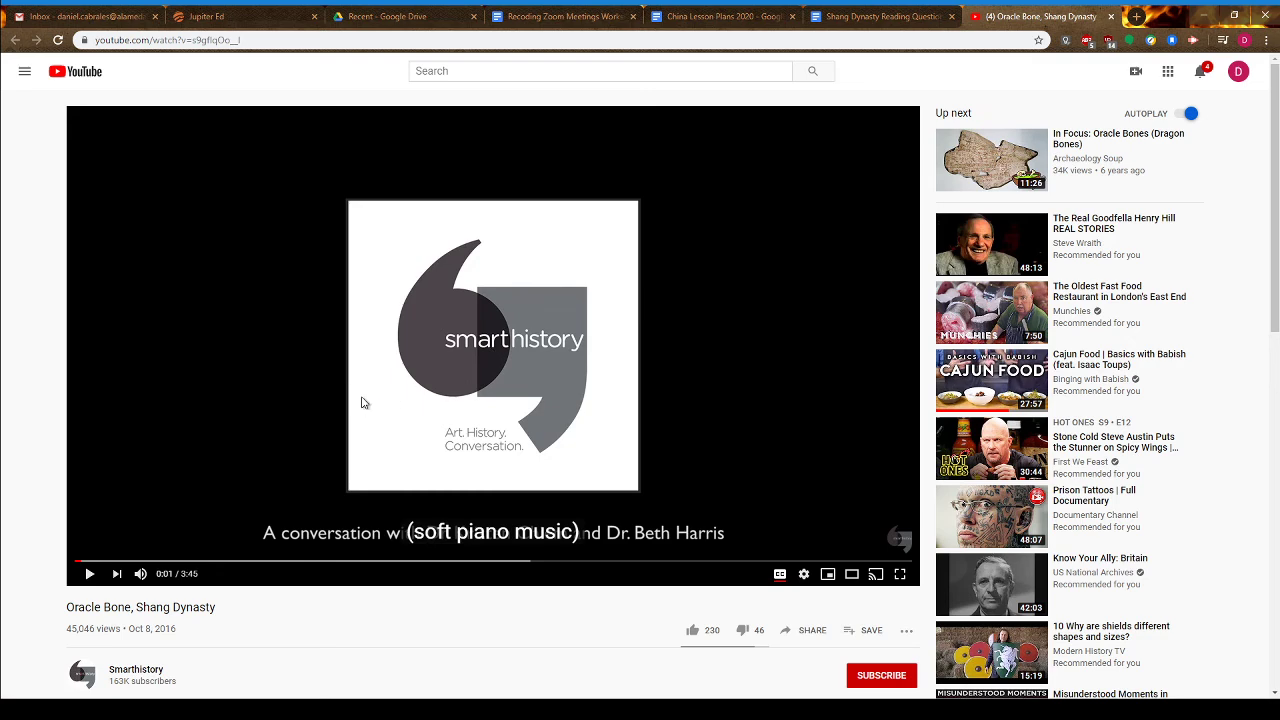
{"action": "mouse_move", "coordinate": [92, 630]}
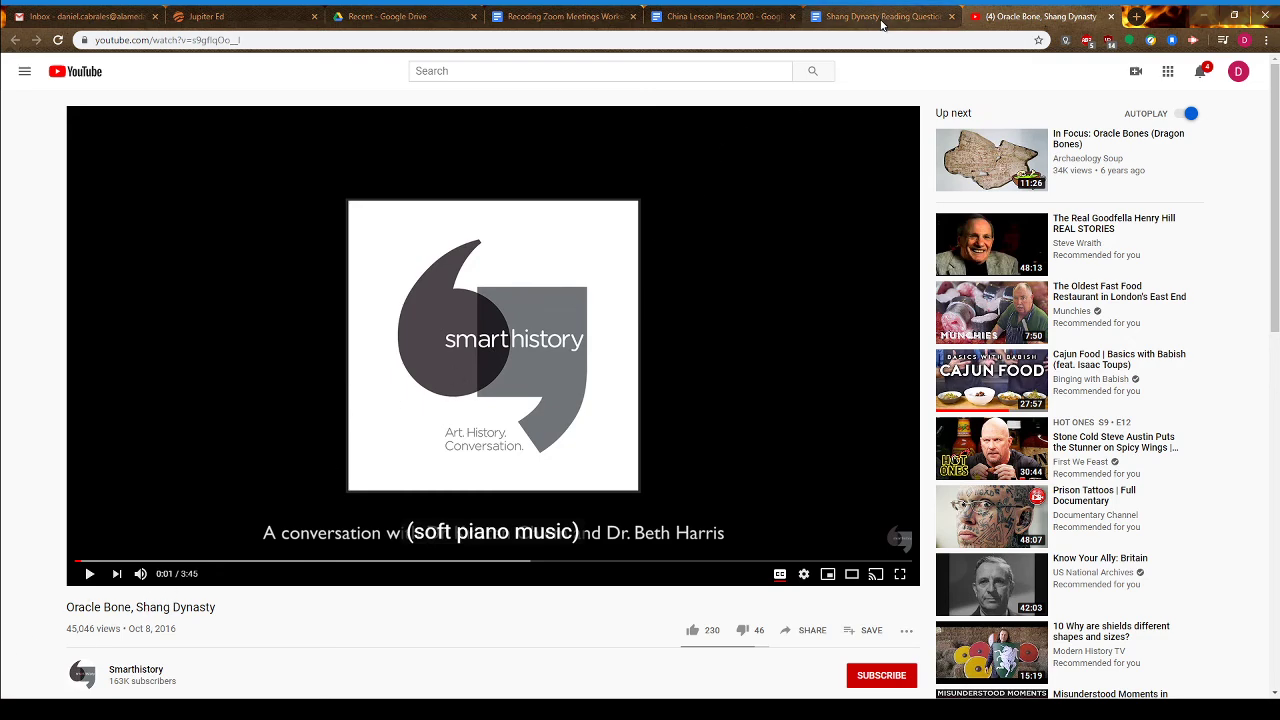
Return to the reading questions document at question 4 on the Shang oracle bones
{"action": "left_click", "coordinate": [880, 16]}
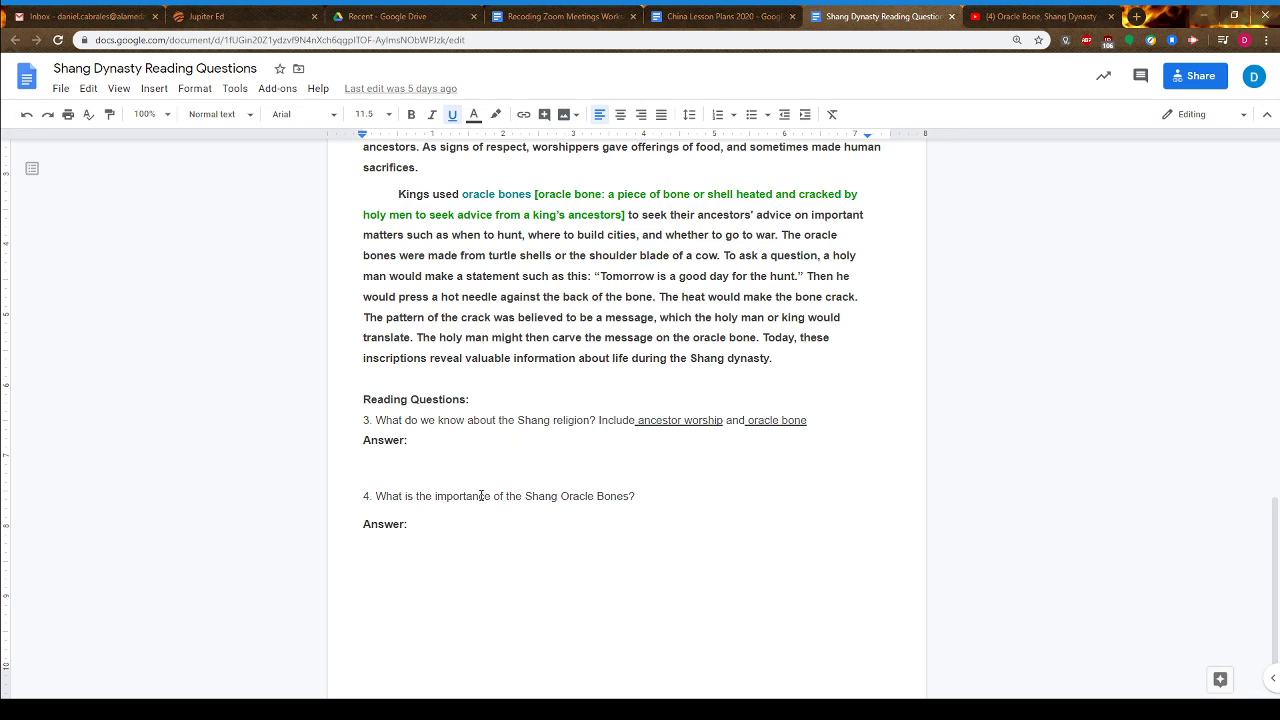
{"action": "mouse_move", "coordinate": [662, 490]}
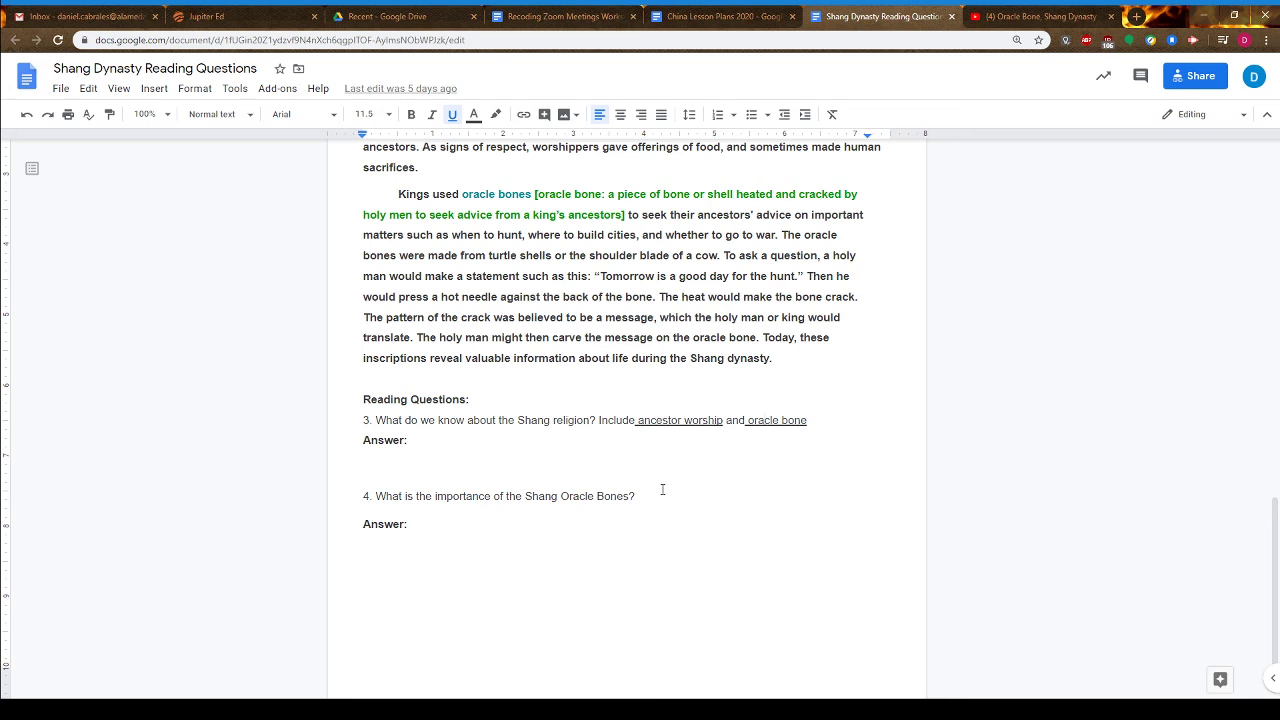
{"action": "mouse_move", "coordinate": [588, 528]}
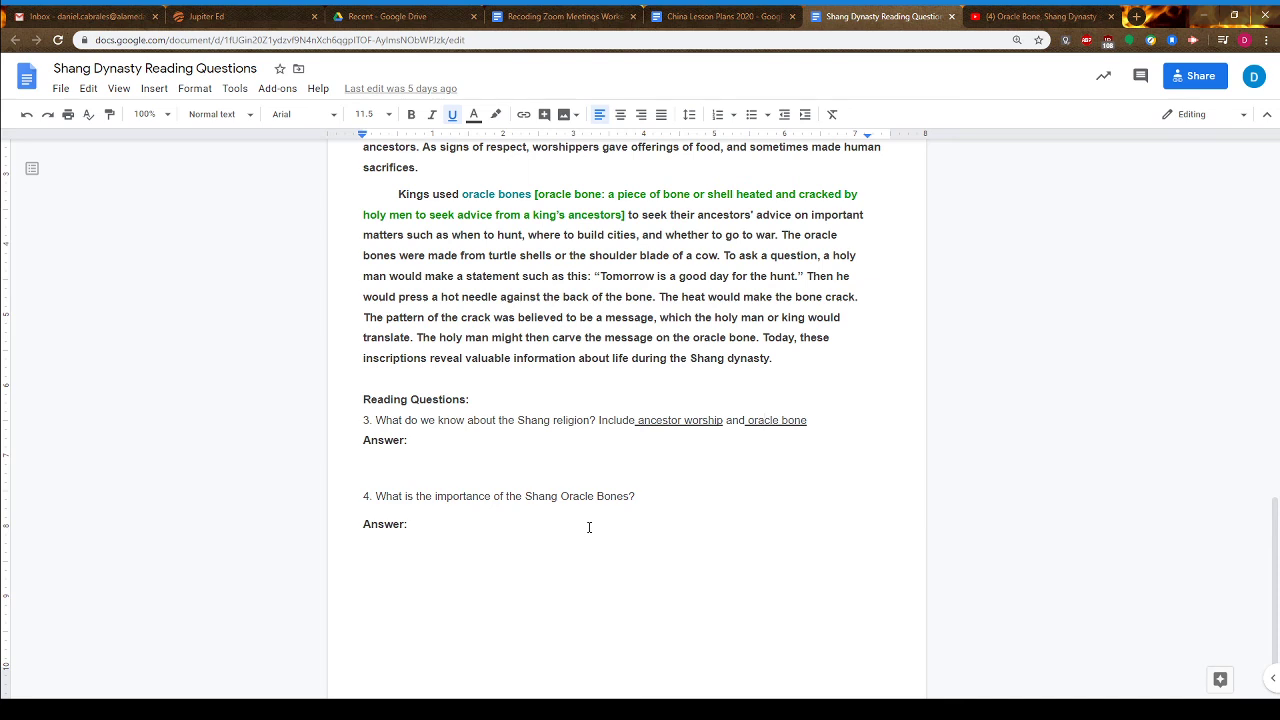
Return to China Lesson Plans 2020 and scroll to the weekly assignments table
{"action": "left_click", "coordinate": [720, 16]}
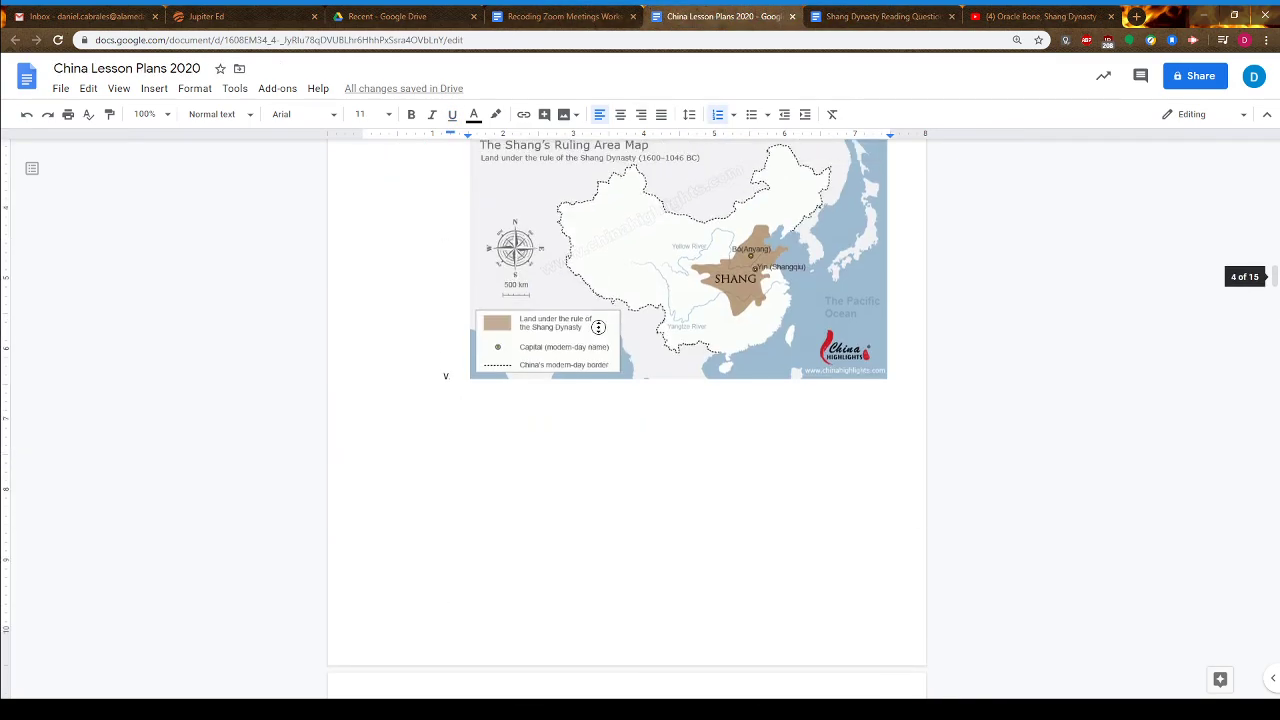
{"action": "scroll", "scroll_direction": "up", "scroll_amount": 3}
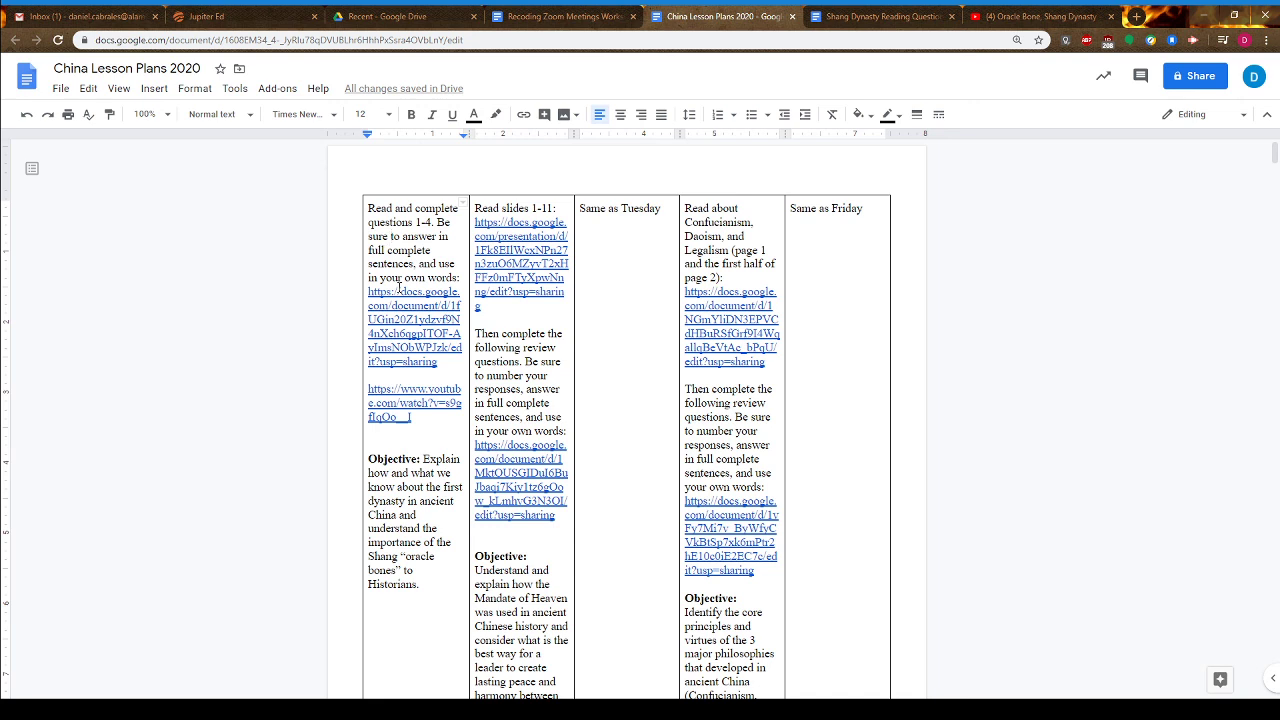
{"action": "mouse_move", "coordinate": [772, 36]}
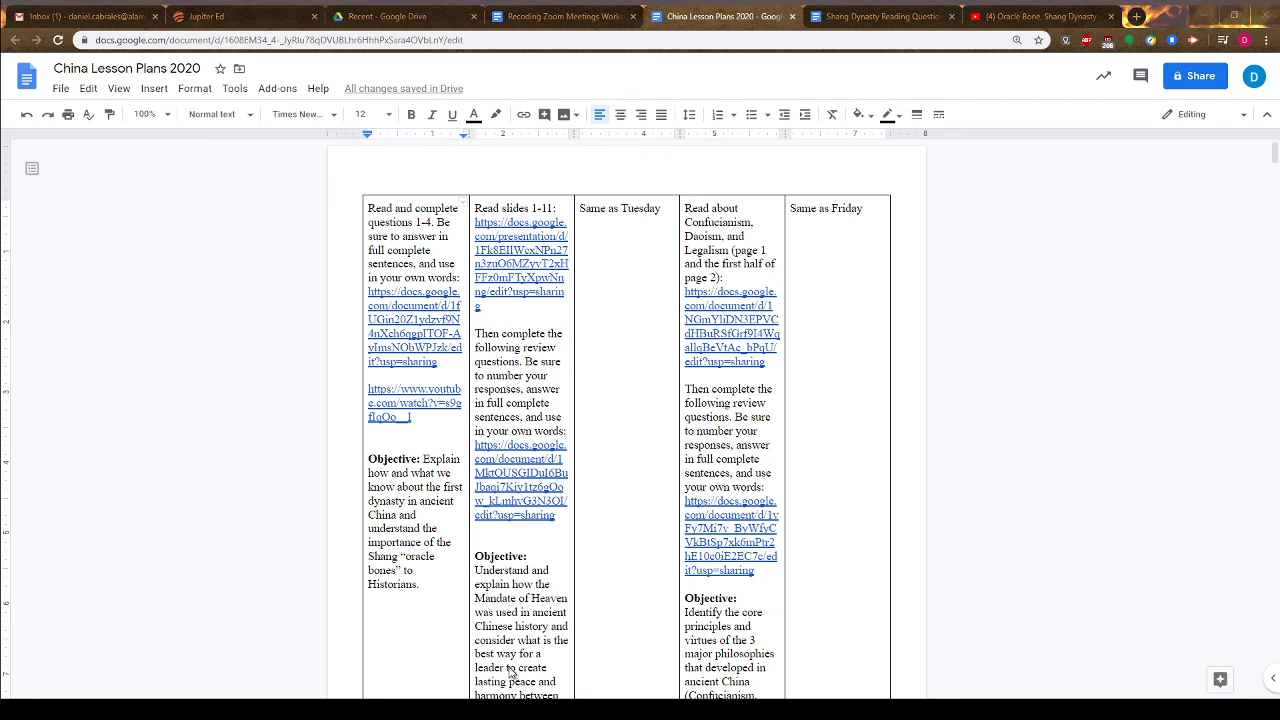
{"action": "mouse_move", "coordinate": [620, 616]}
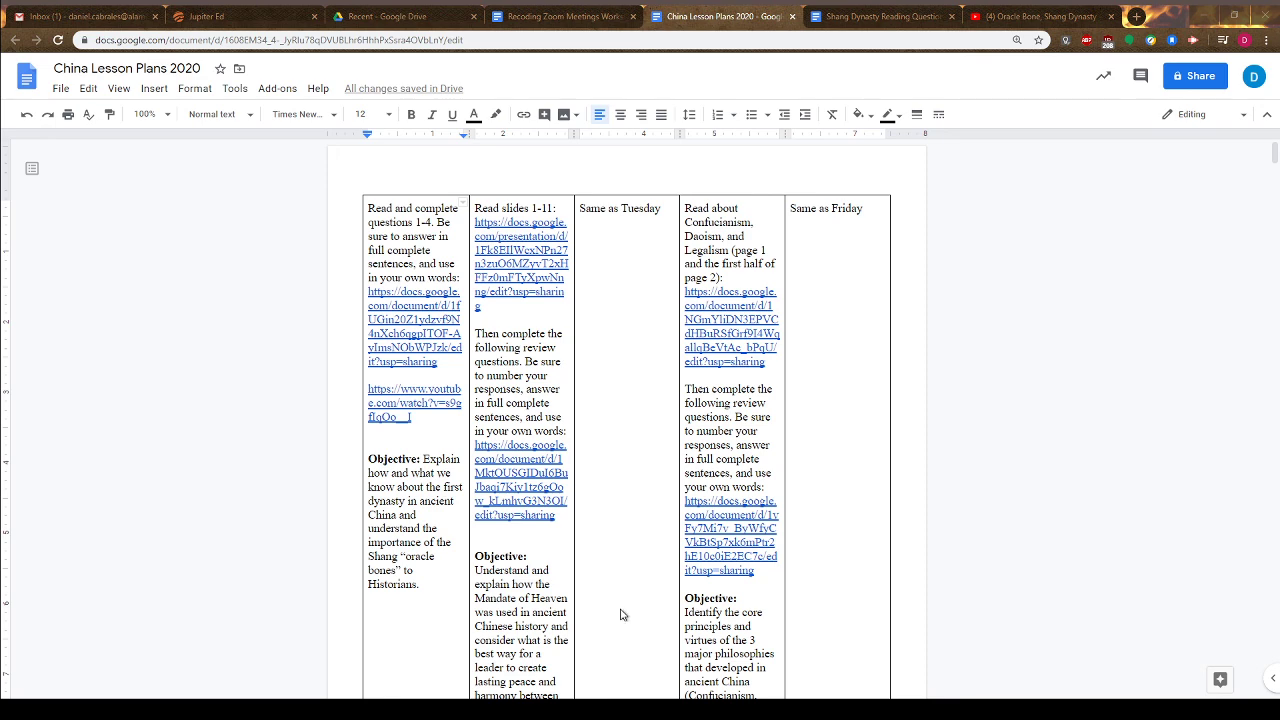